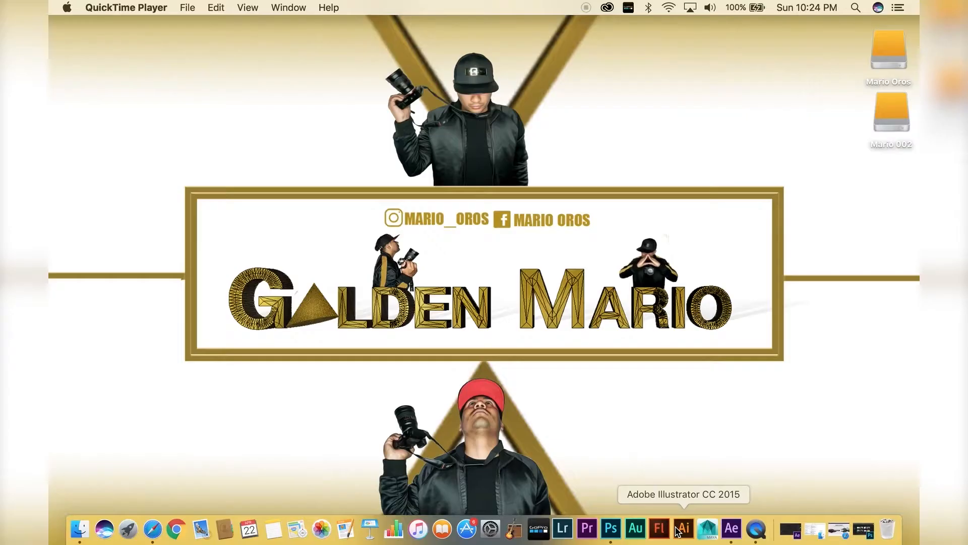
mouse_move(611, 529)
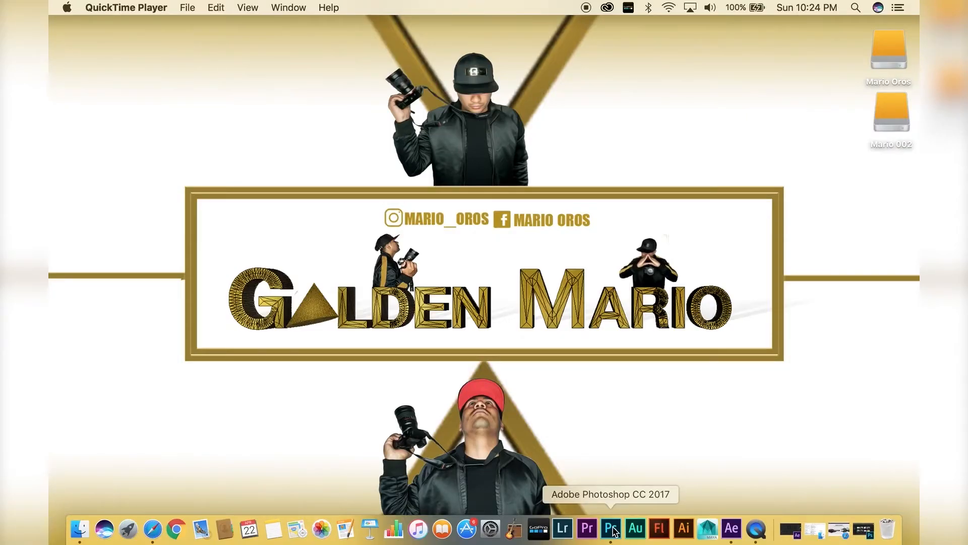
Create a new Photoshop document from the Custom 1920 × 1080 px, 300 ppi preset
left_click(611, 527)
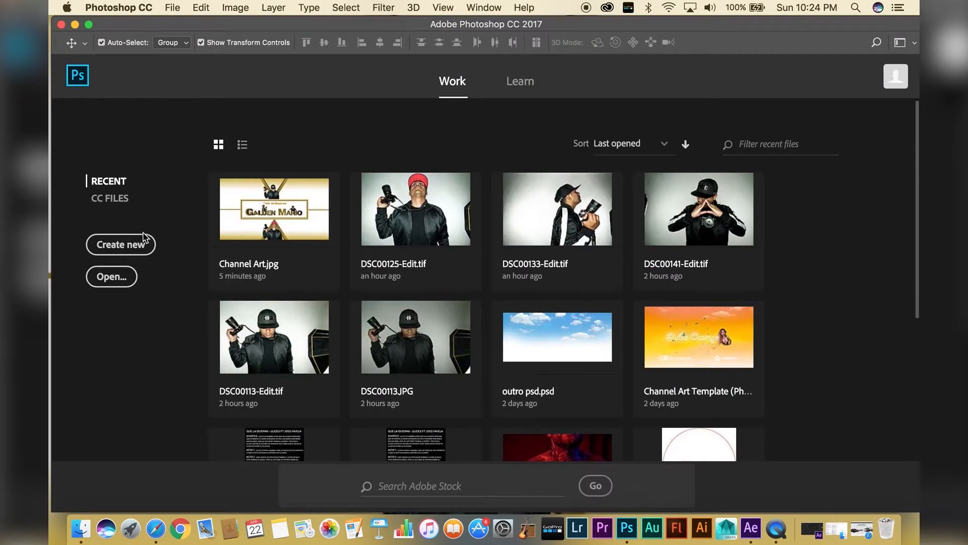
left_click(120, 245)
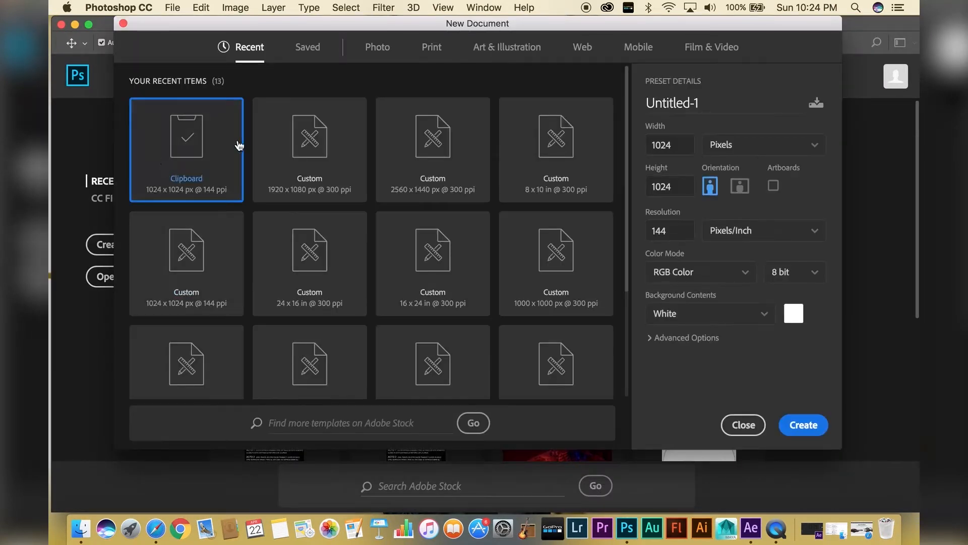
left_click(308, 148)
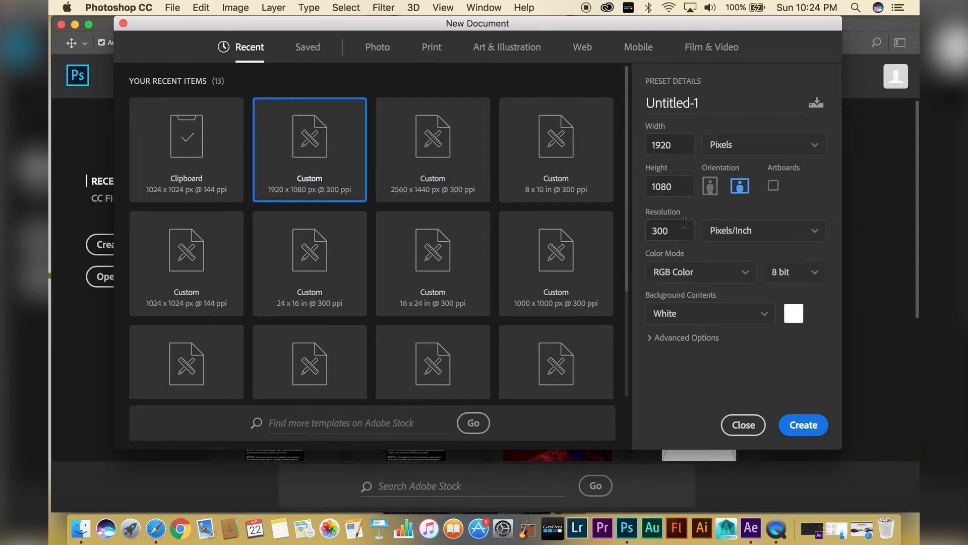
mouse_move(826, 412)
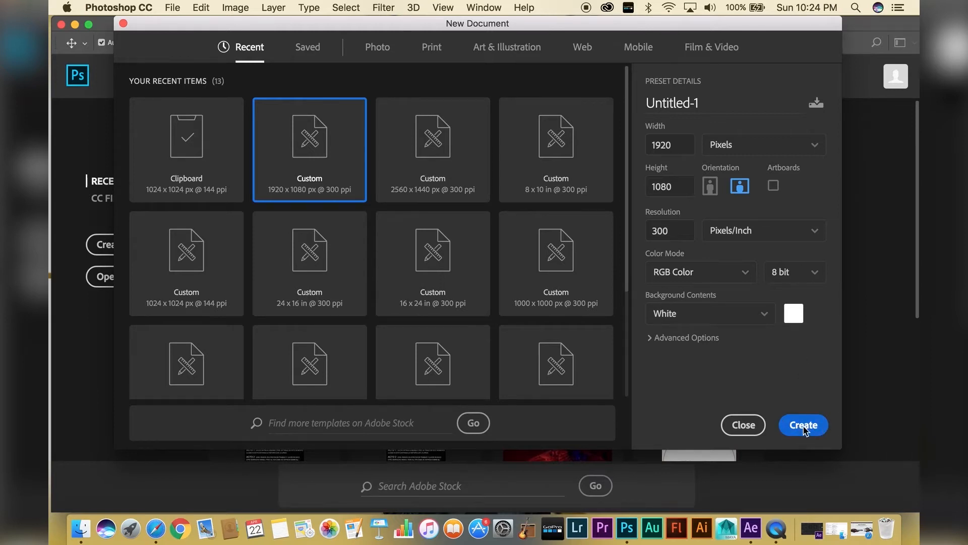
left_click(802, 424)
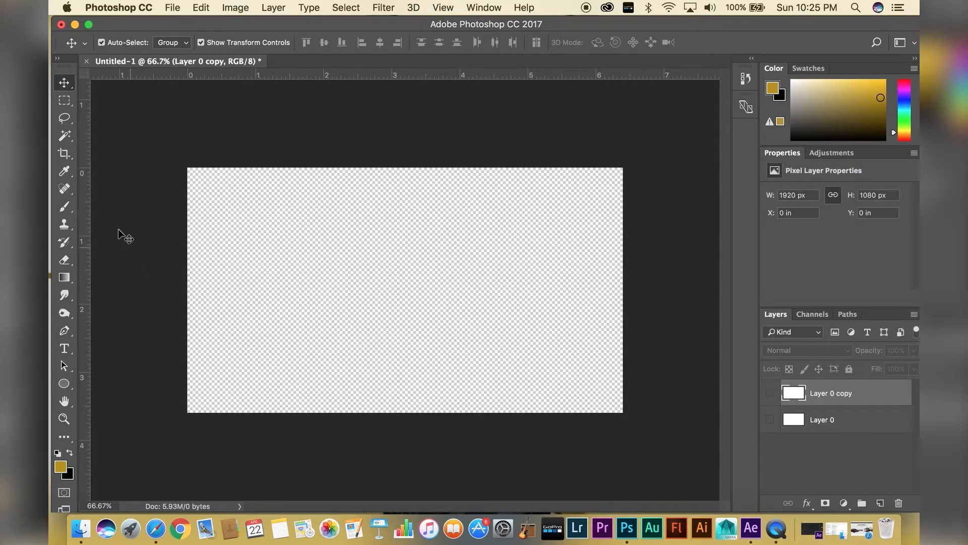
Draw a gold-stroked, no-fill circle centred on the canvas with the Ellipse Tool
left_click(63, 384)
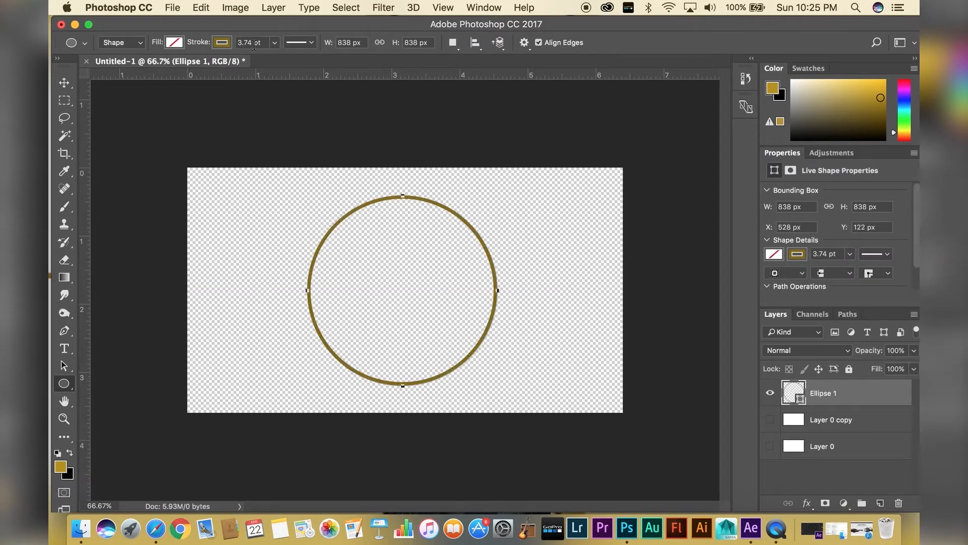
left_click(64, 82)
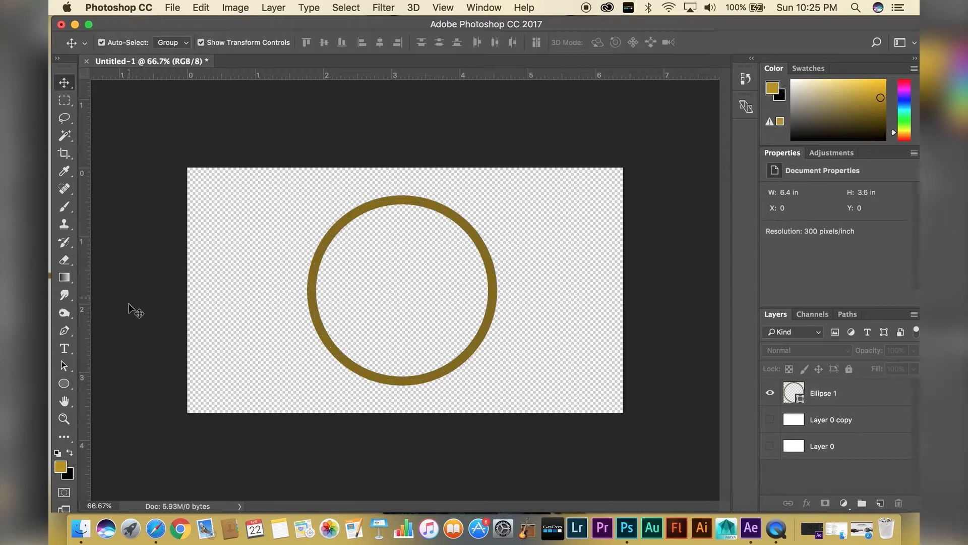
Type a gold letter M inside the circle and rasterize it into a pixel layer
left_click(65, 348)
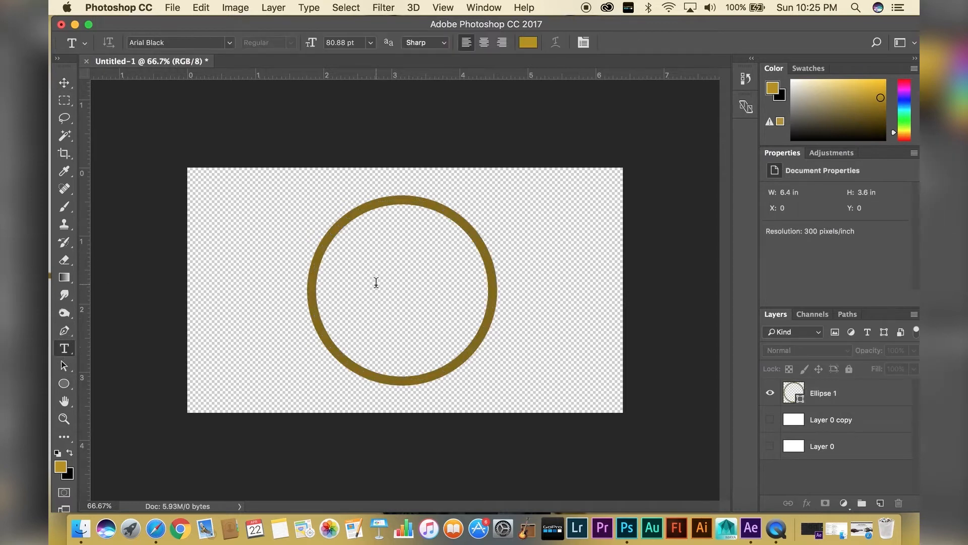
type("M")
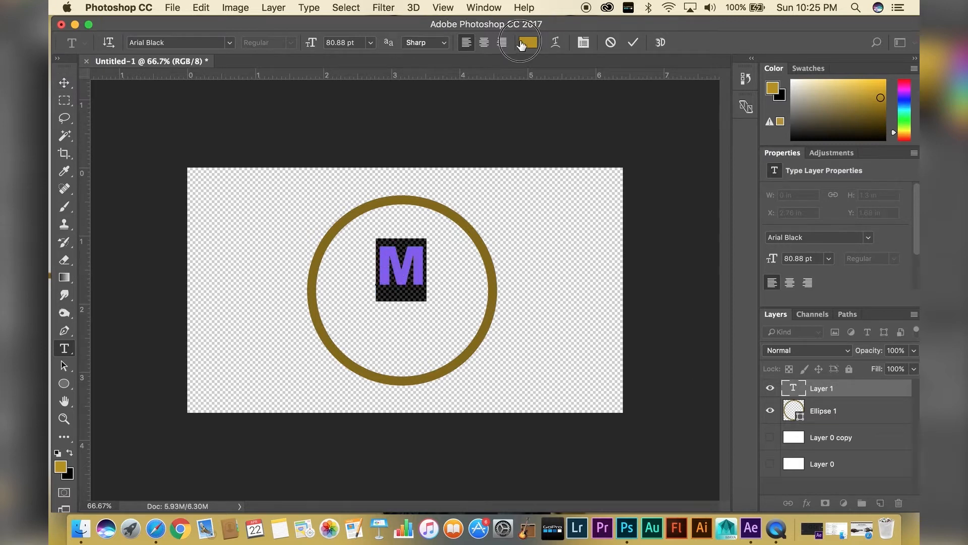
left_click(527, 42)
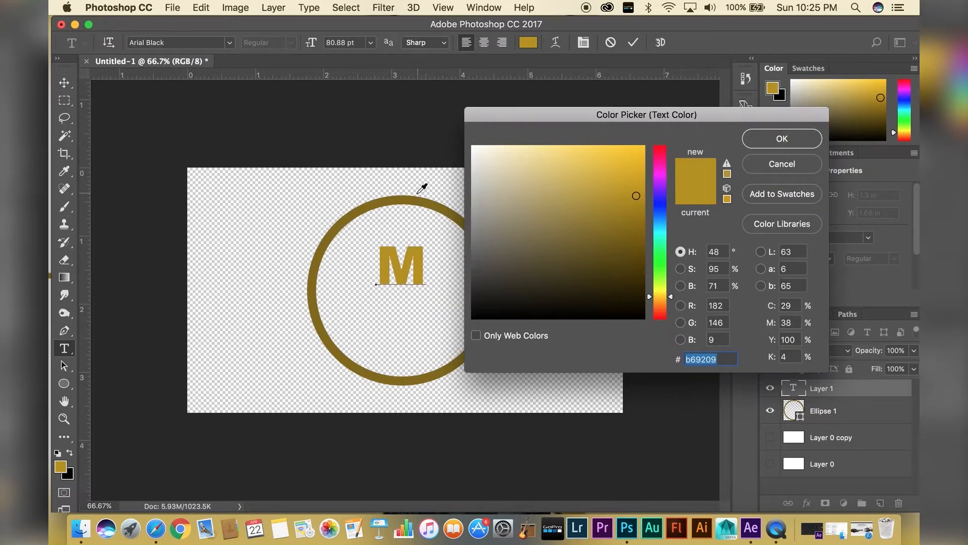
left_click(781, 138)
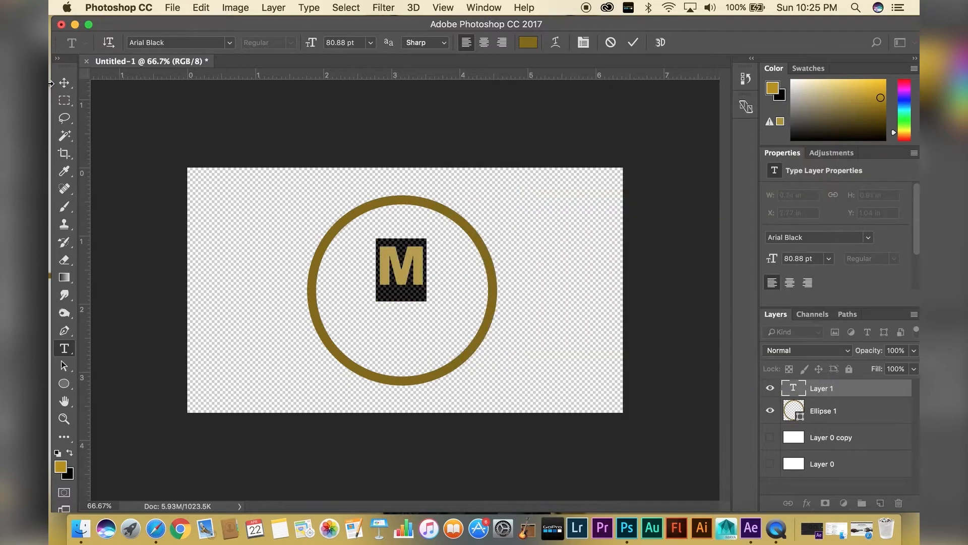
left_click(64, 82)
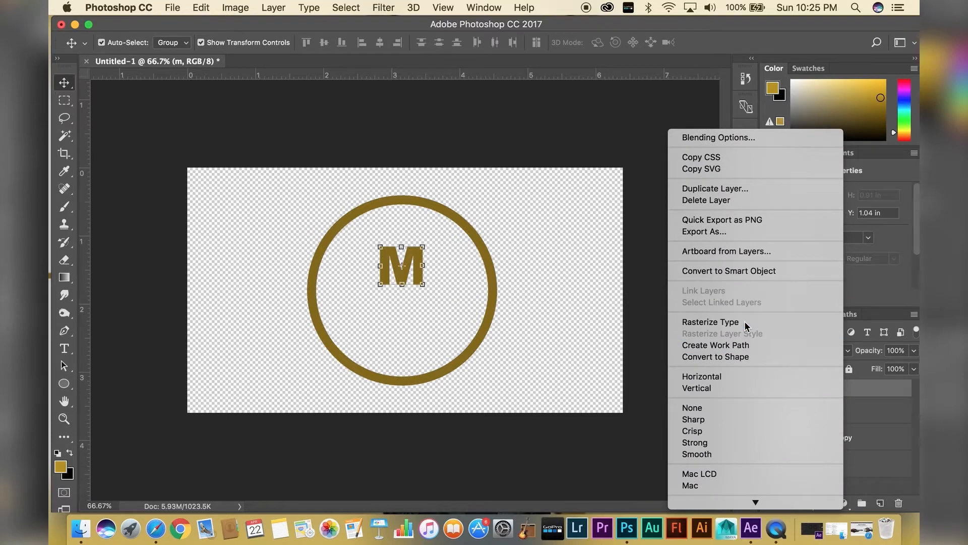
left_click(710, 322)
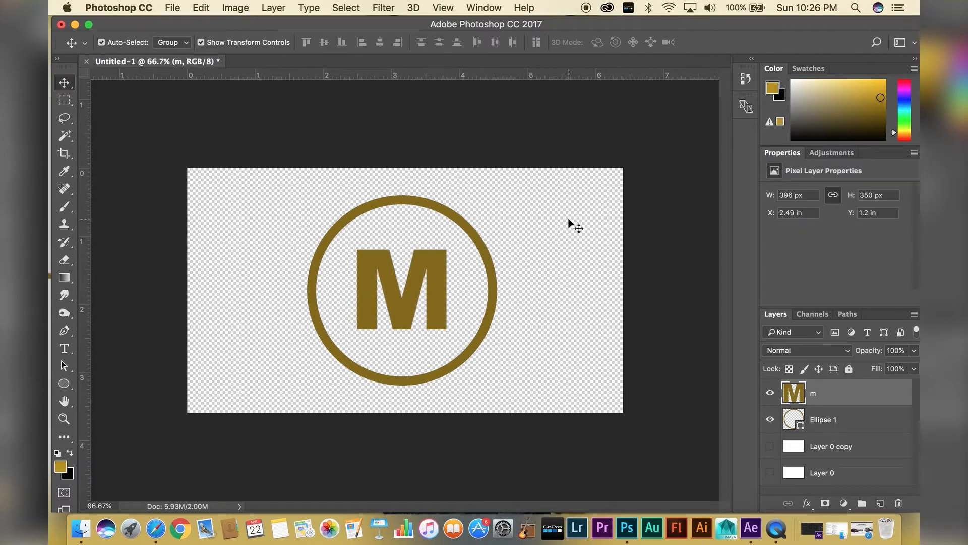
Save the logo as M Logo.png on the Mario 002 drive
left_click(172, 7)
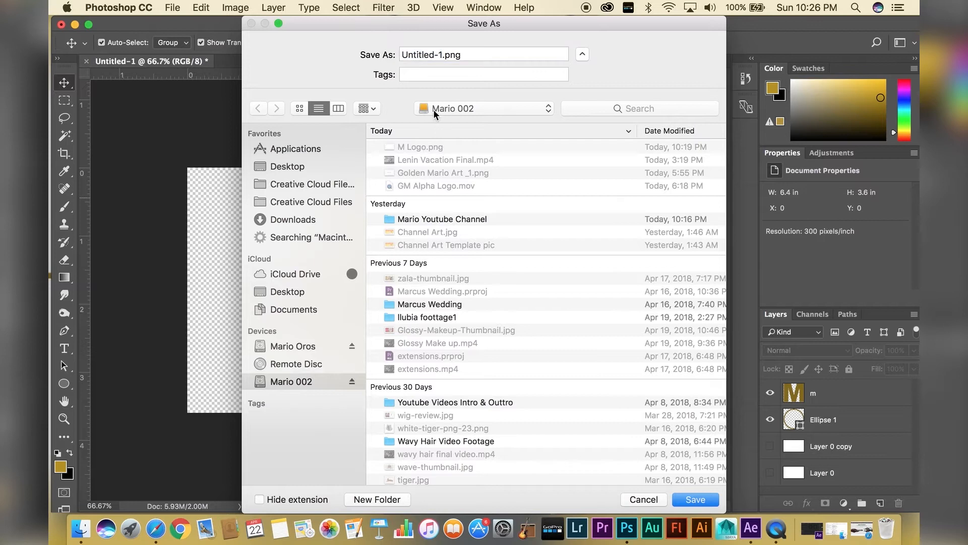
left_click(694, 499)
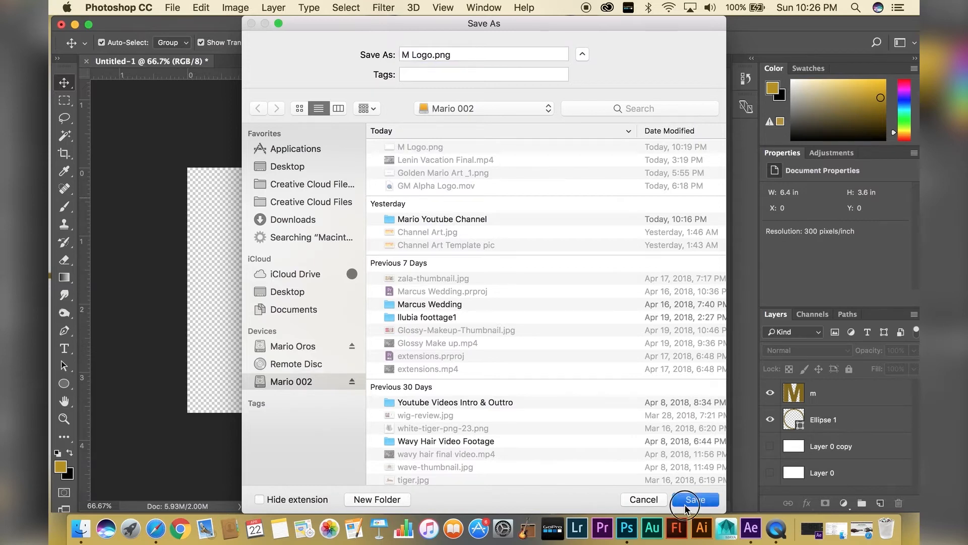
left_click(693, 500)
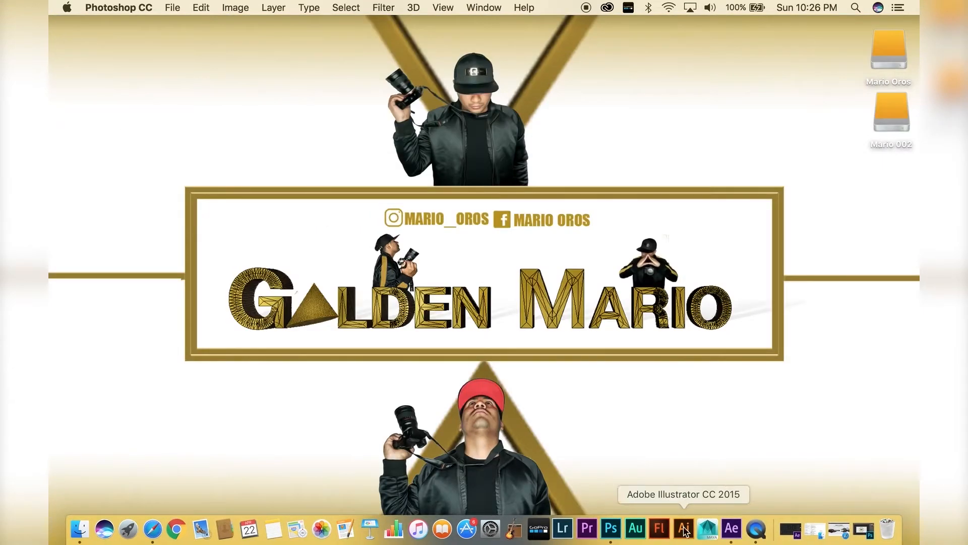
Create a new 1920 × 1080 px Illustrator document named M Logo Vector
left_click(683, 529)
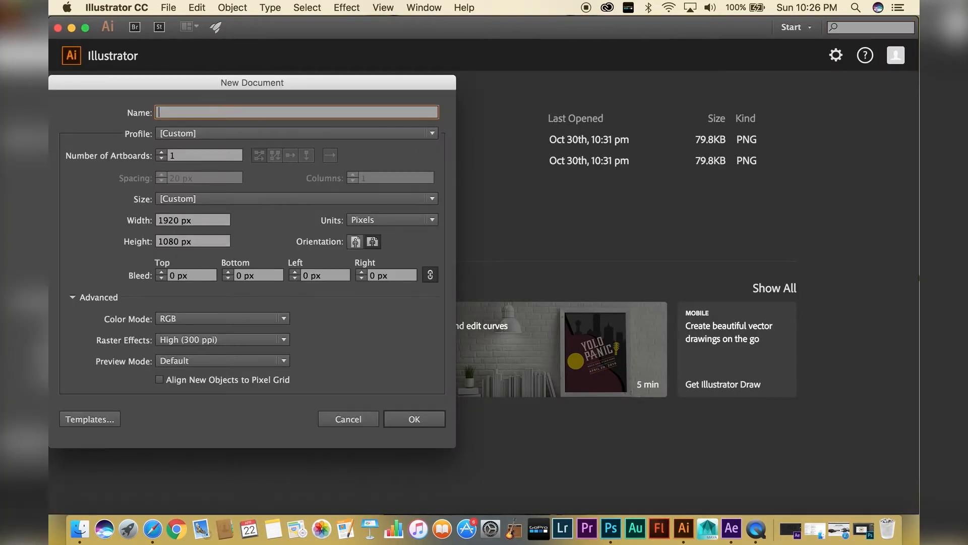
type("m Logo Vect")
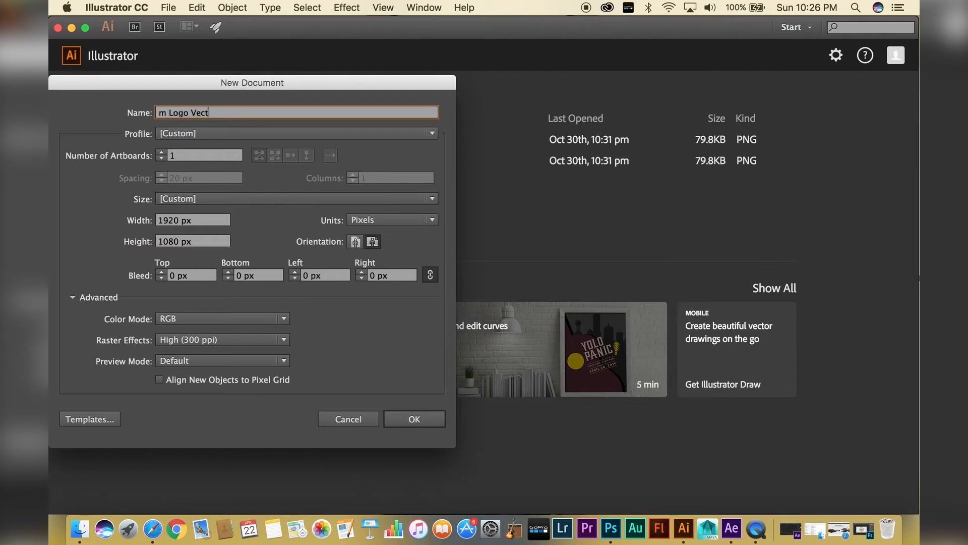
type("or")
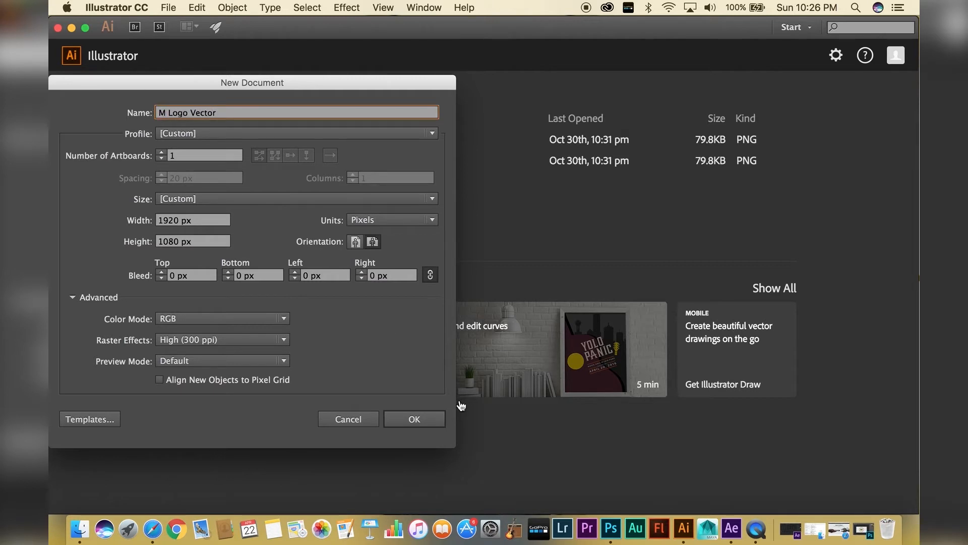
mouse_move(146, 259)
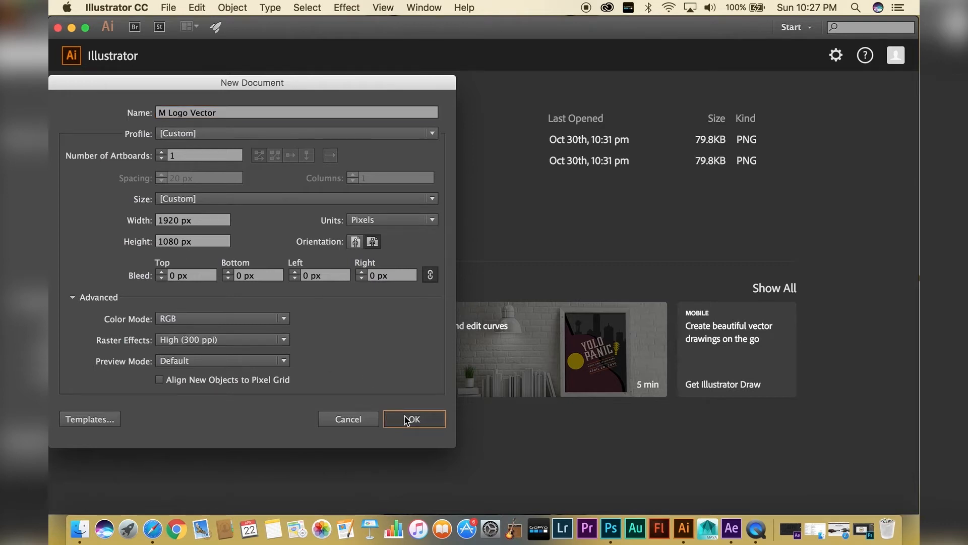
left_click(414, 418)
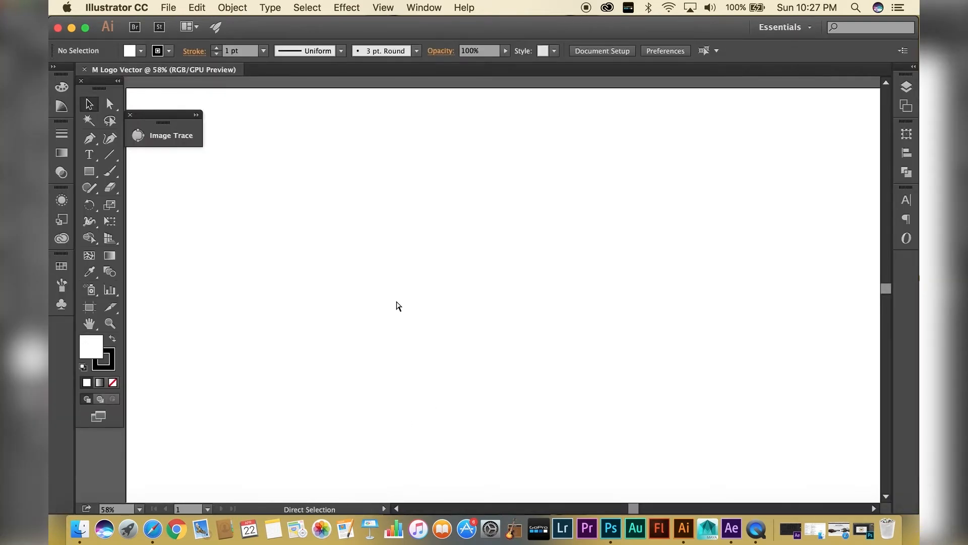
Show the transparency grid and place M Logo.png from Finder onto the artboard
left_click(381, 7)
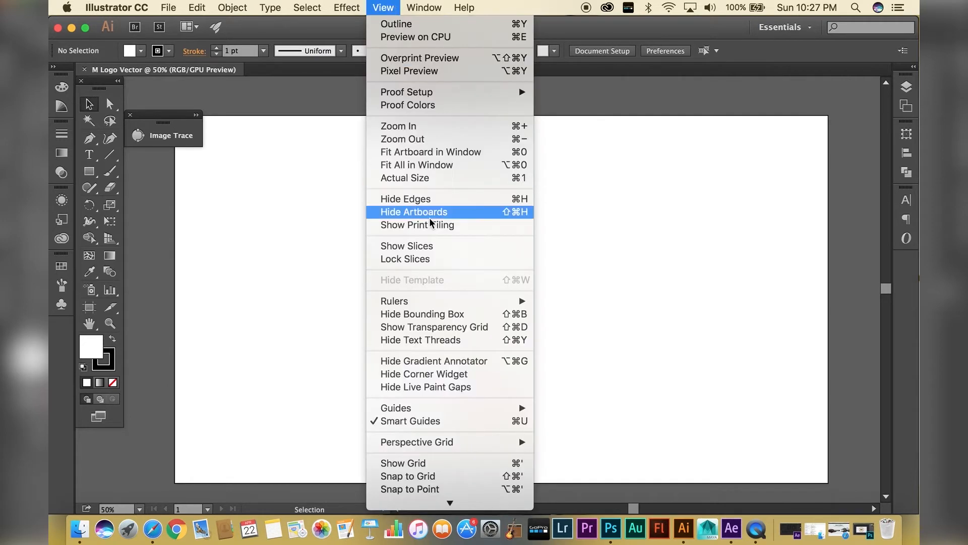
mouse_move(433, 364)
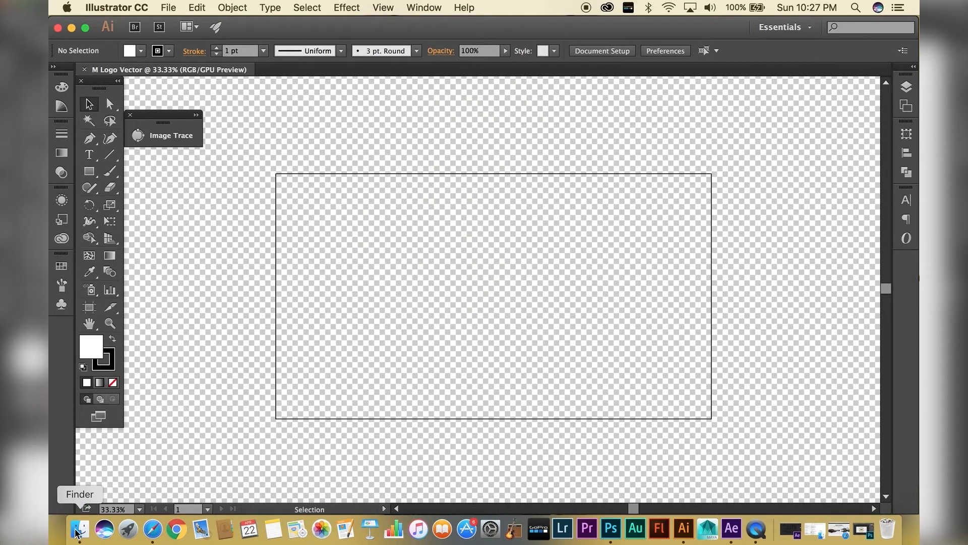
left_click(79, 530)
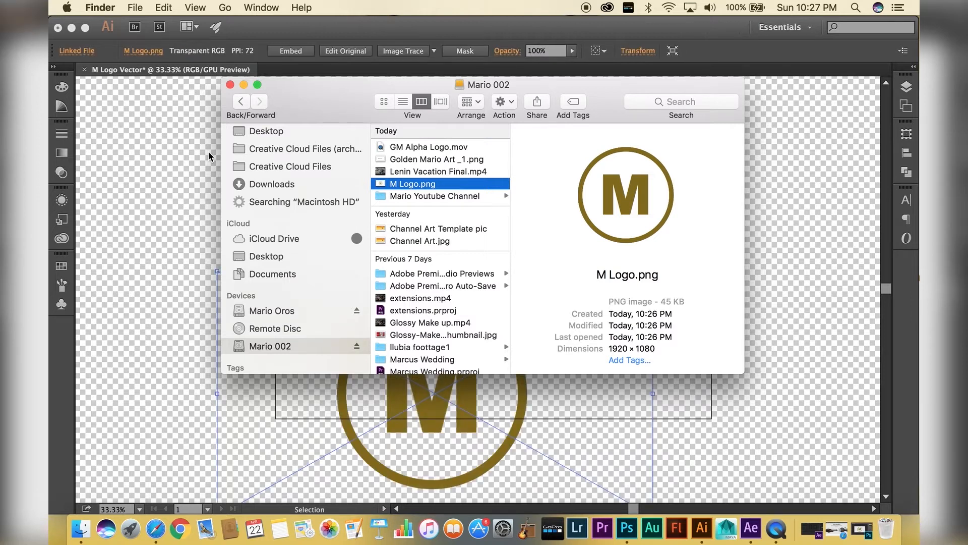
left_click(229, 85)
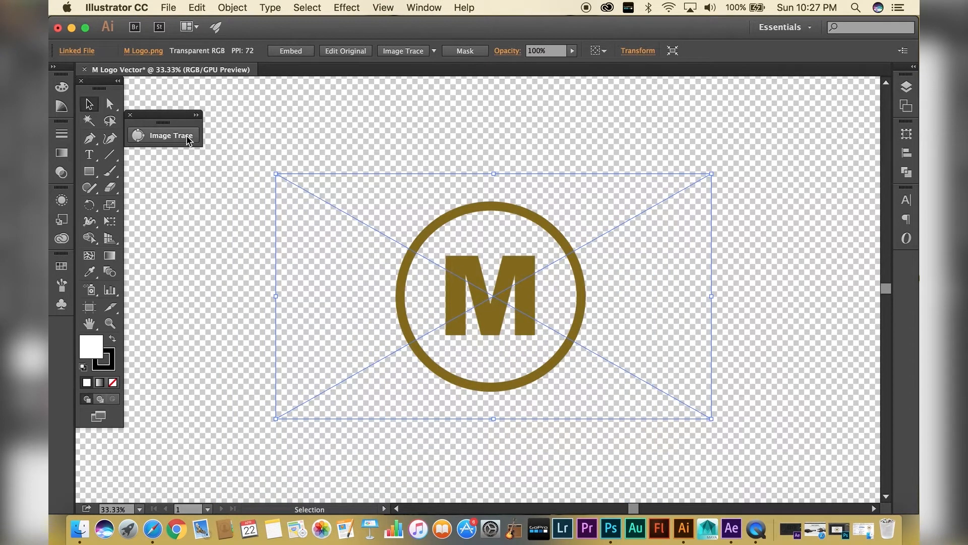
Image-trace the placed M logo in Color mode with a Limited two-colour palette
left_click(425, 8)
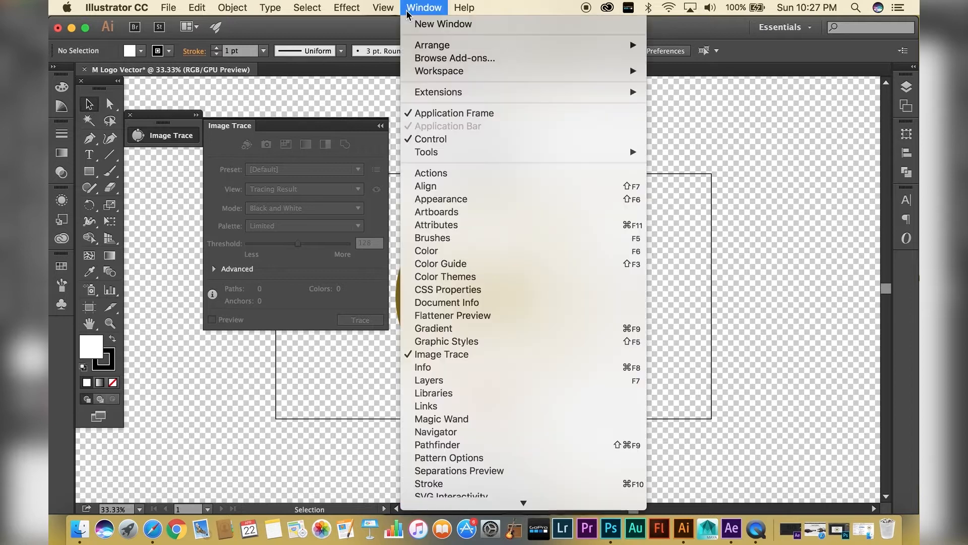
mouse_move(440, 354)
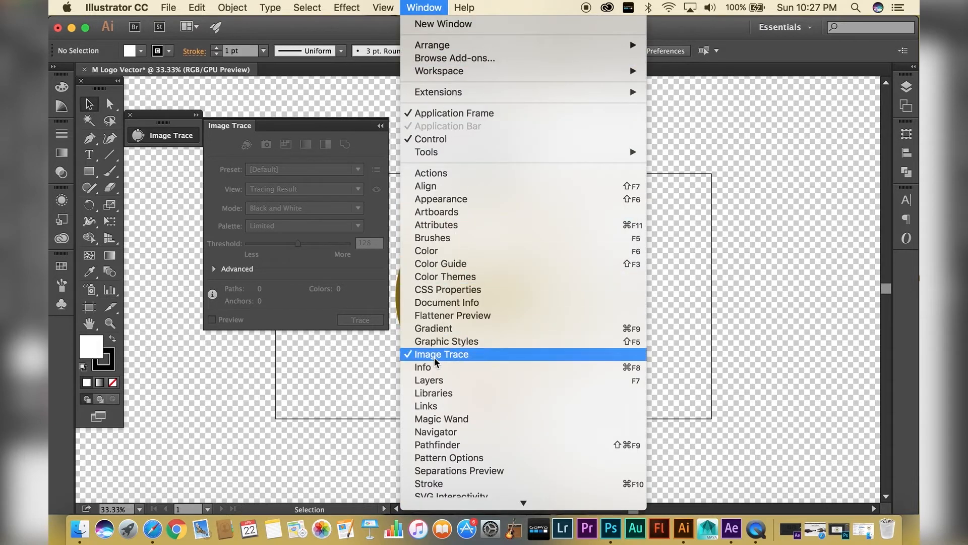
left_click(441, 354)
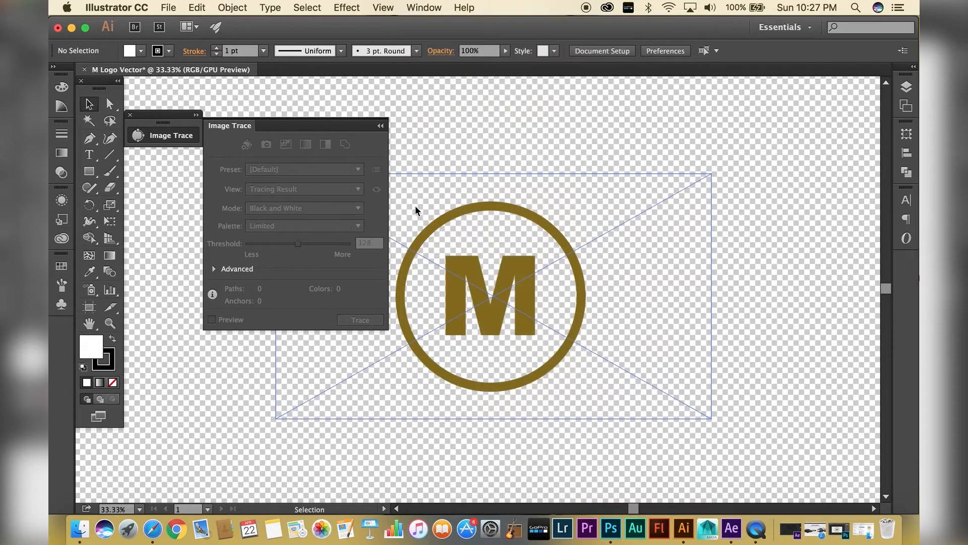
left_click(488, 296)
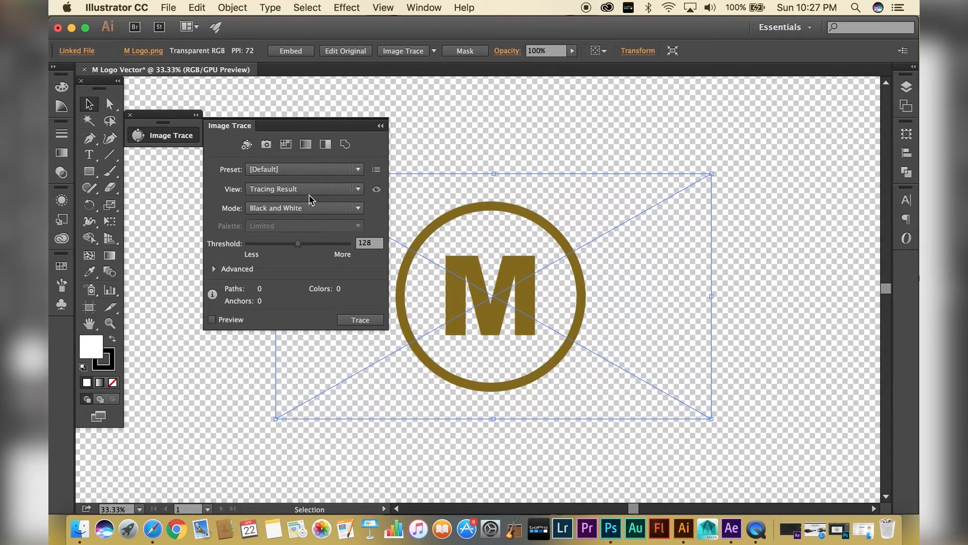
mouse_move(280, 212)
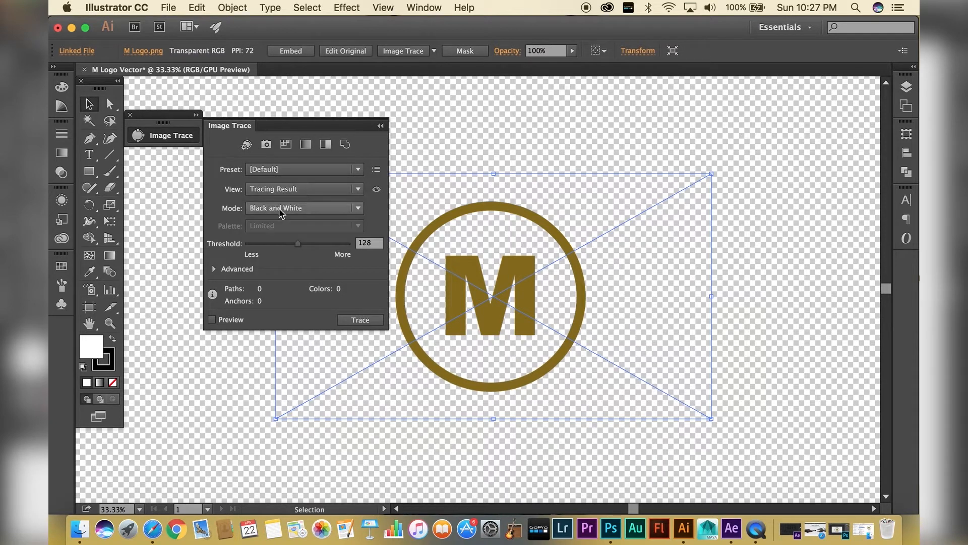
left_click(302, 208)
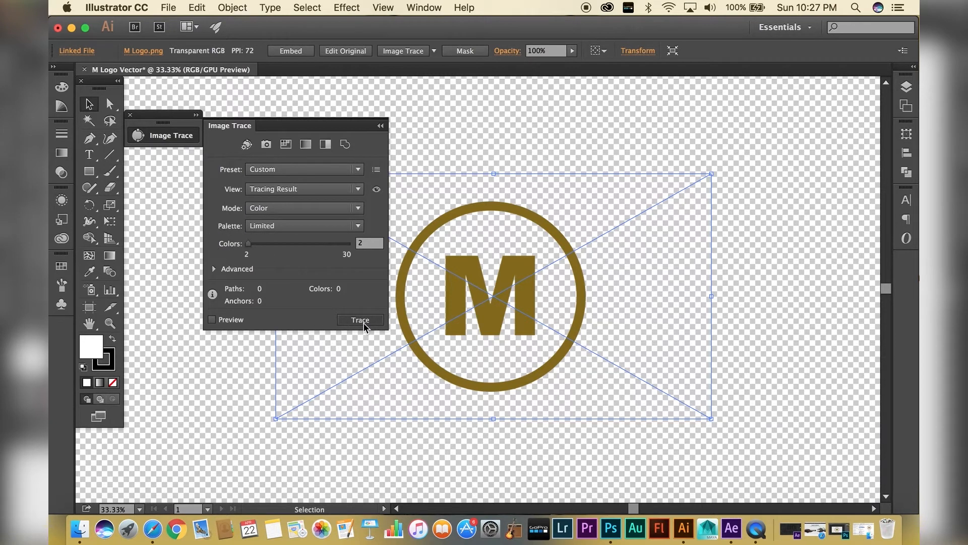
left_click(360, 320)
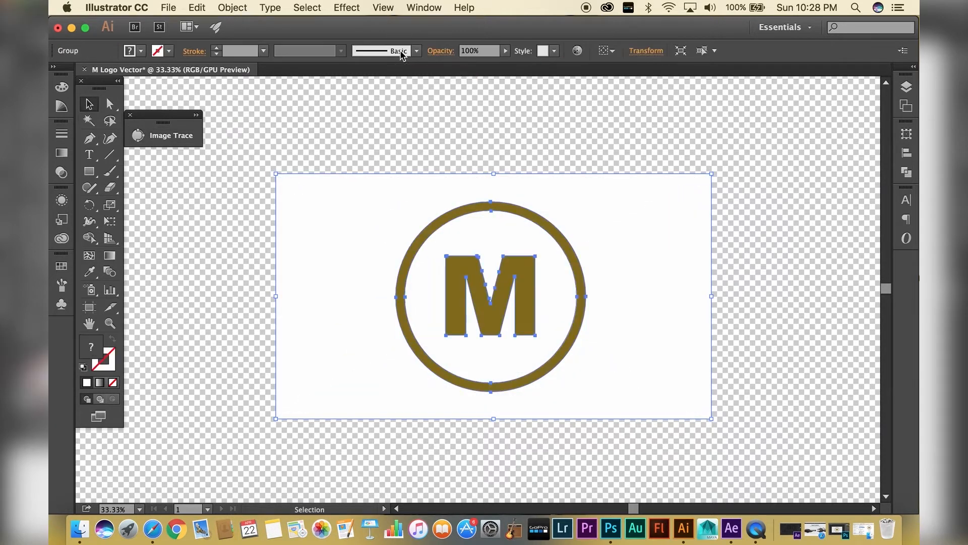
Delete the traced white background path with Direct Selection, leaving the gold artwork
left_click(109, 104)
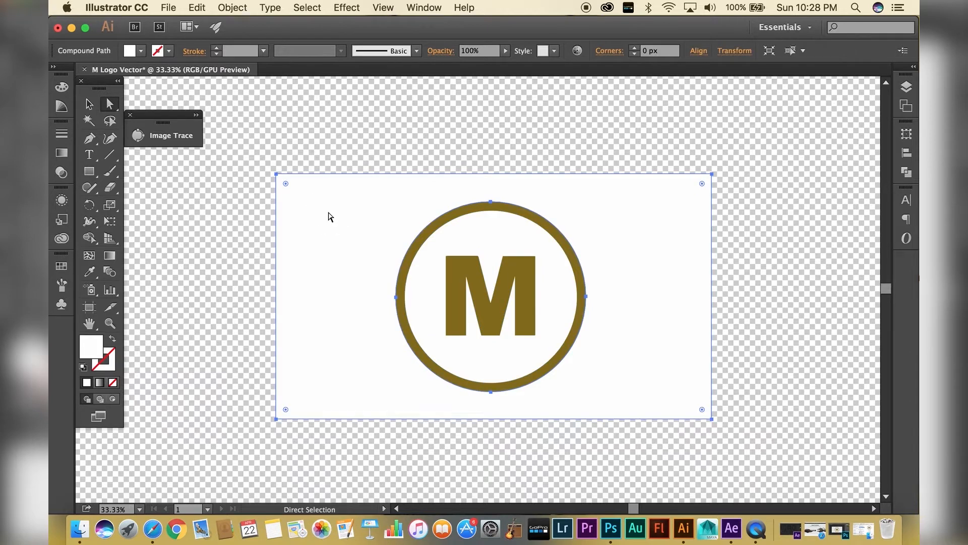
left_click(490, 297)
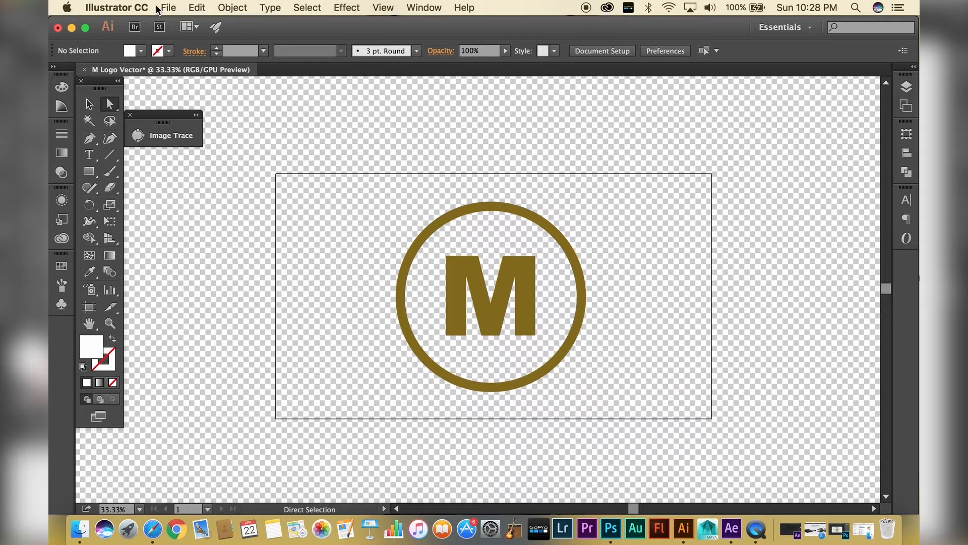
left_click(89, 104)
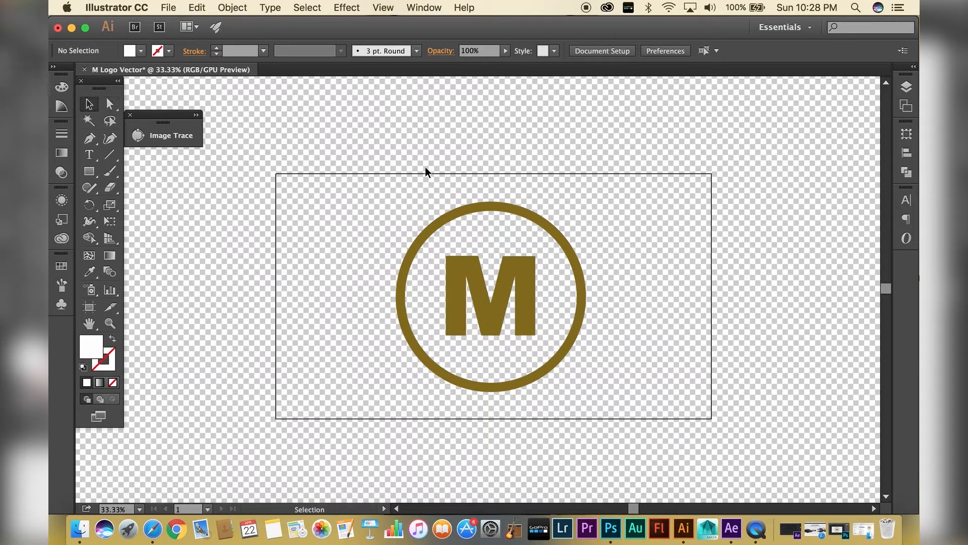
Save the traced logo as M Logo Vector Ai.ai on the external drive, accepting Illustrator options
left_click(168, 7)
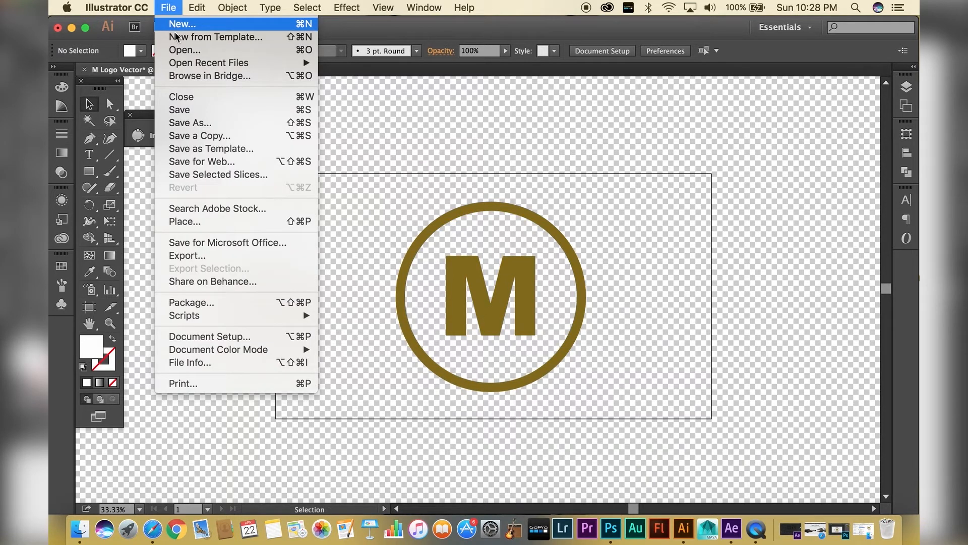
mouse_move(190, 123)
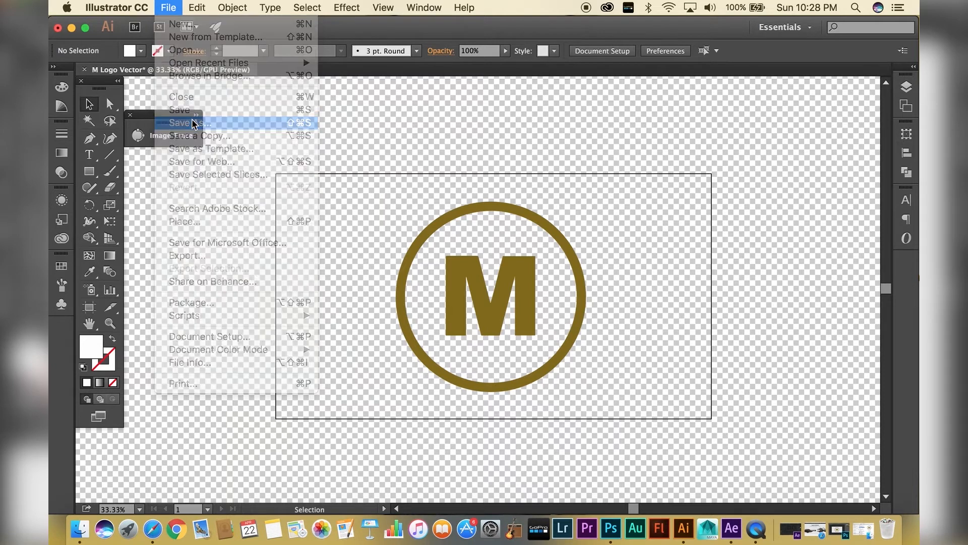
left_click(188, 122)
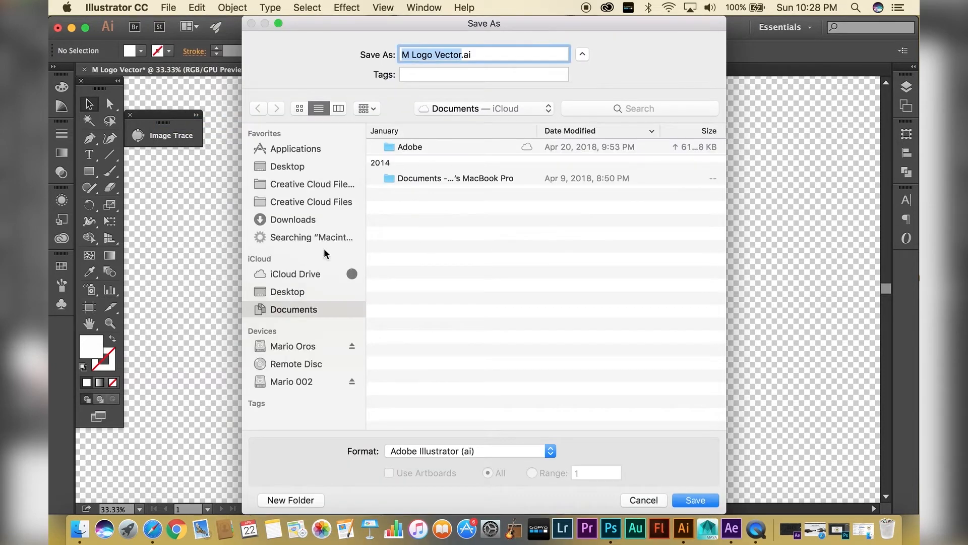
left_click(291, 381)
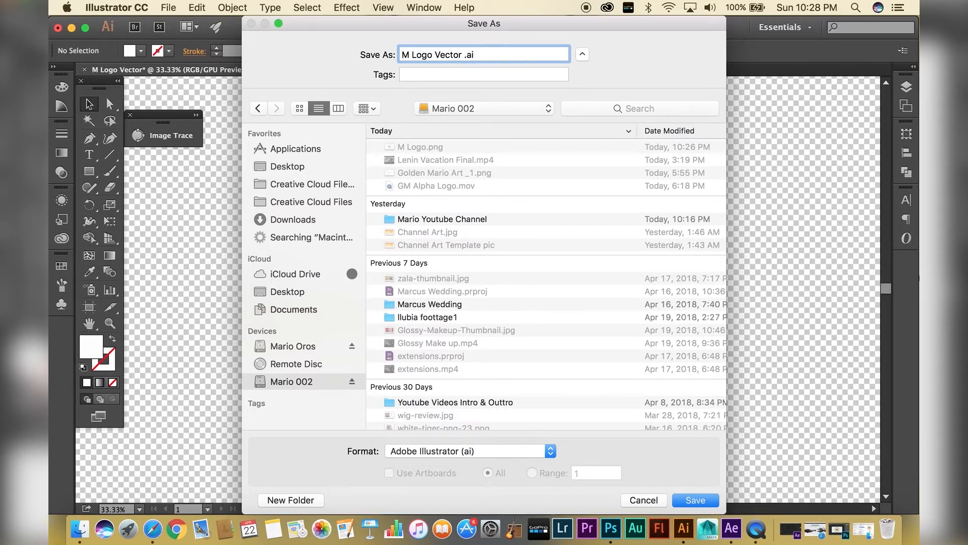
type("Ai")
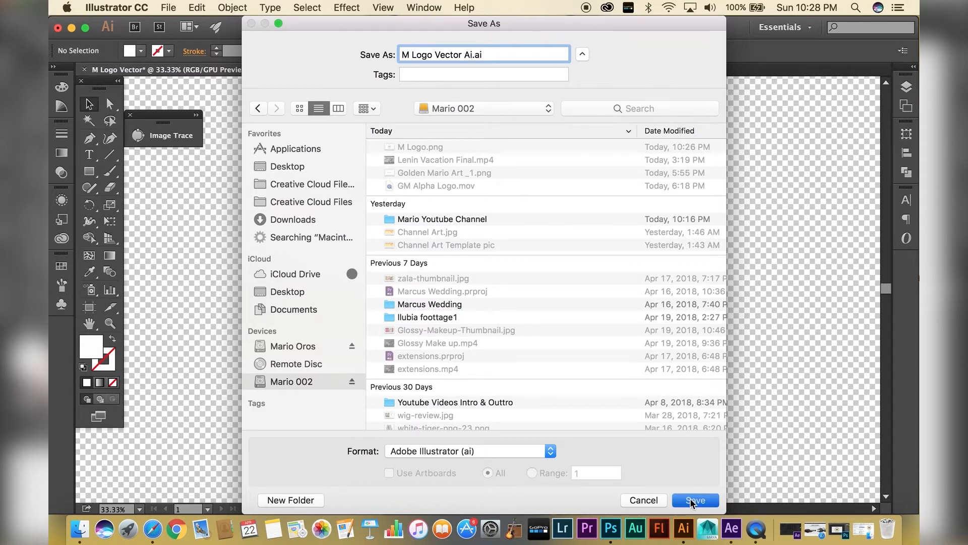
left_click(694, 499)
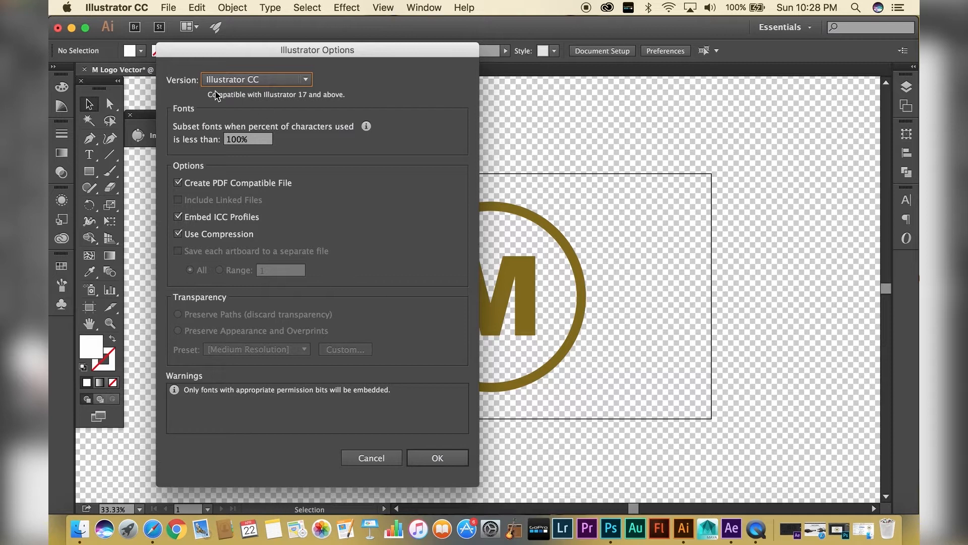
mouse_move(275, 200)
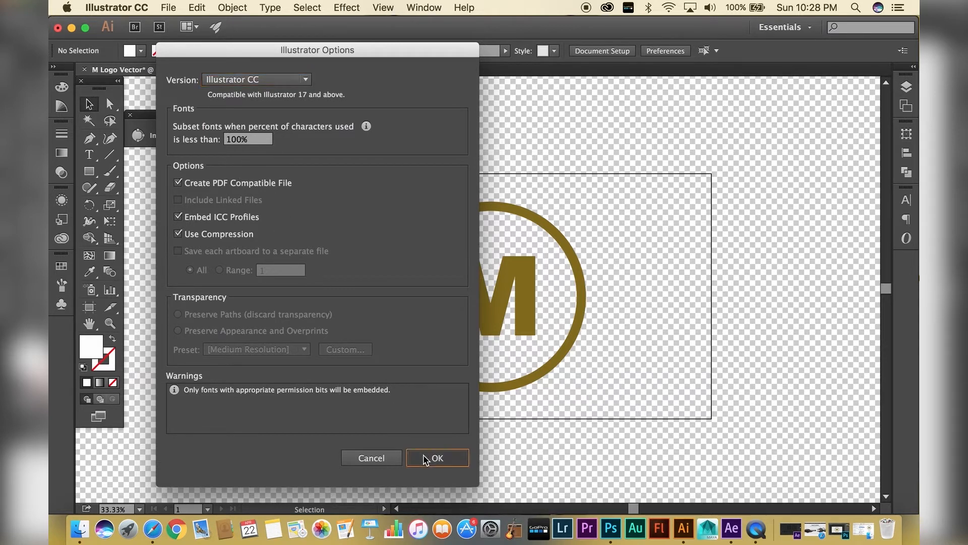
mouse_move(422, 466)
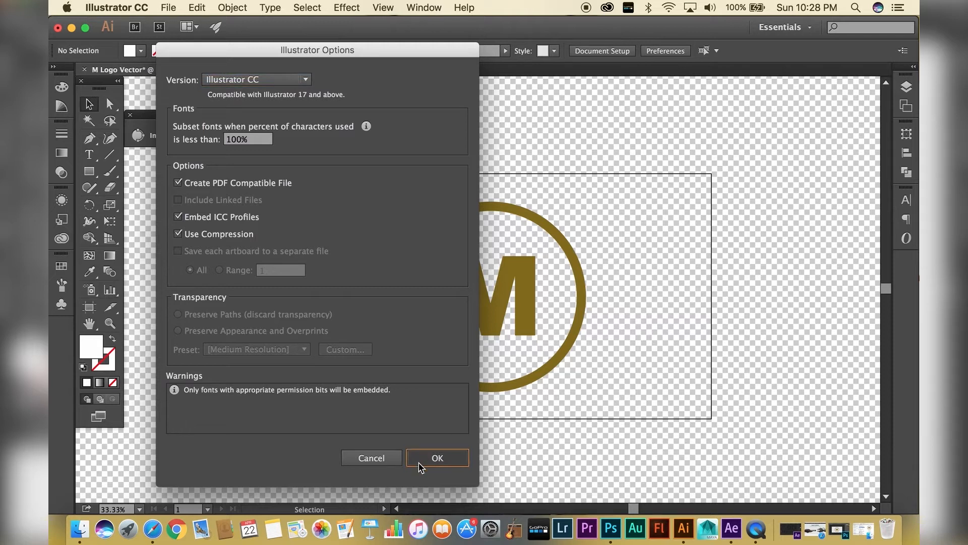
left_click(436, 458)
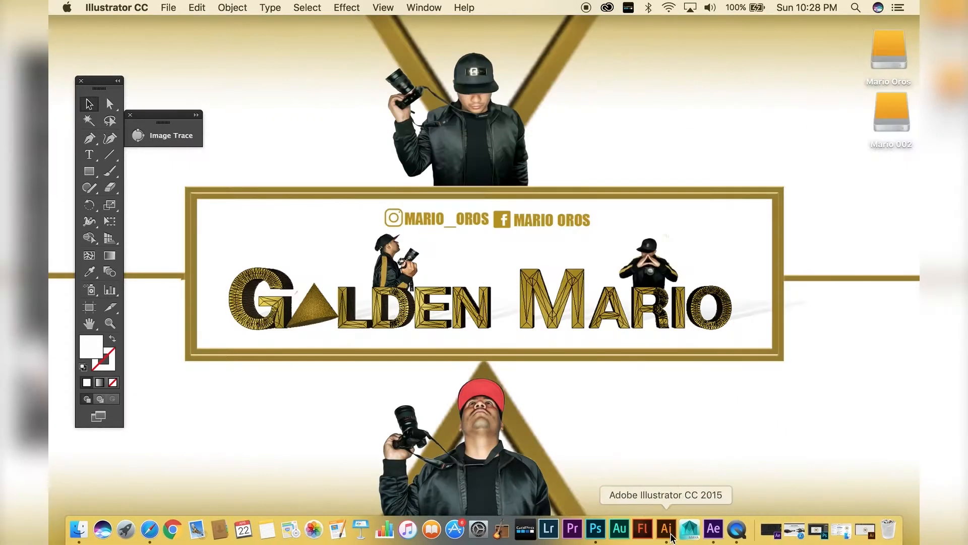
Create an After Effects composition named M Logo 3D with the HDTV 1080 24 preset
left_click(730, 529)
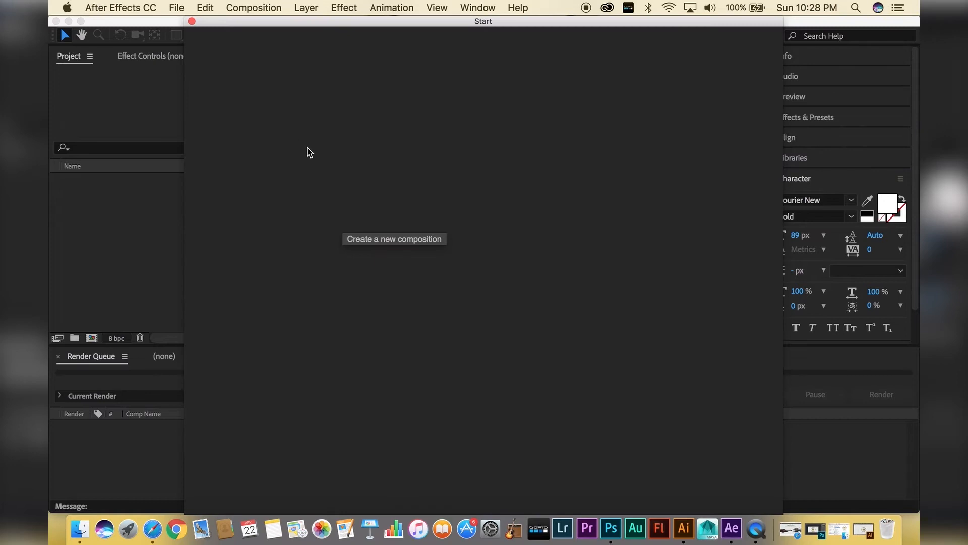
left_click(394, 239)
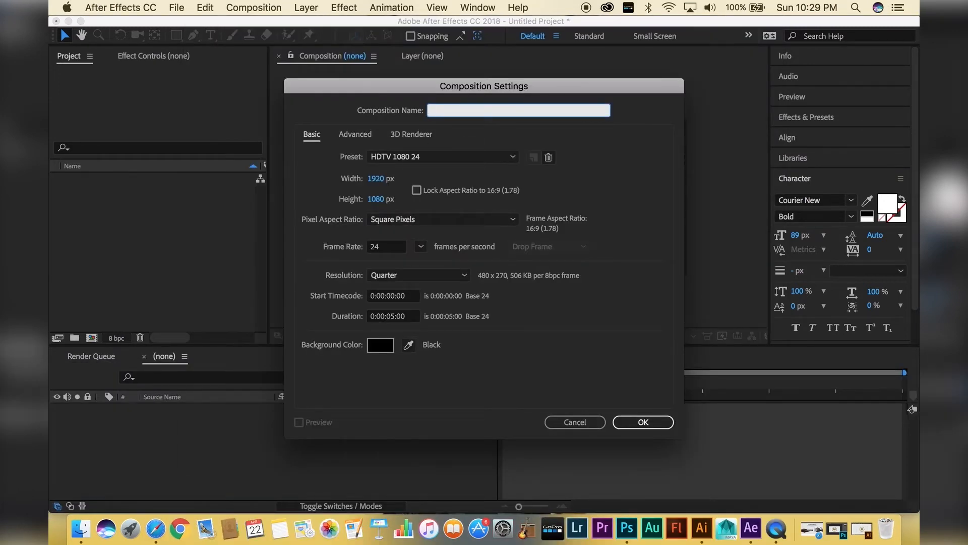
type("M L")
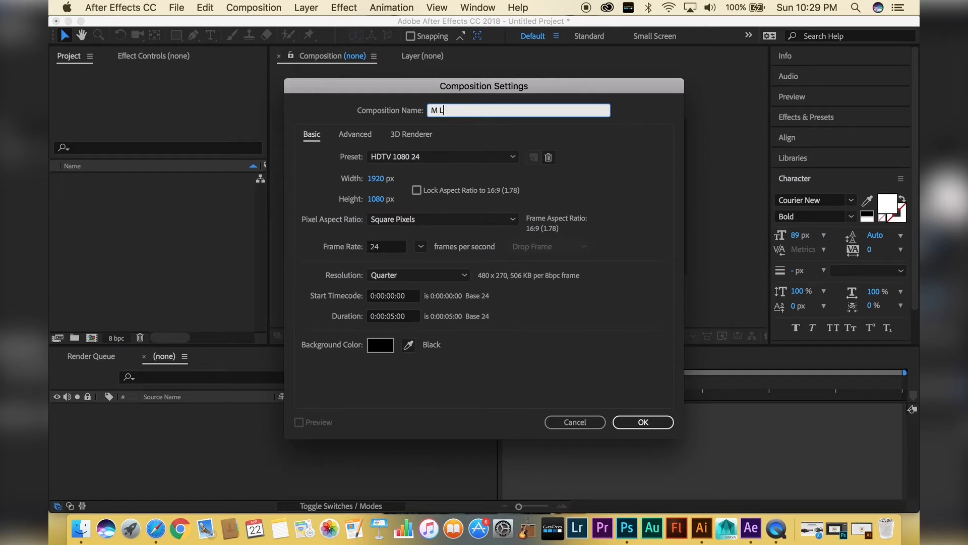
type("ogo 3D")
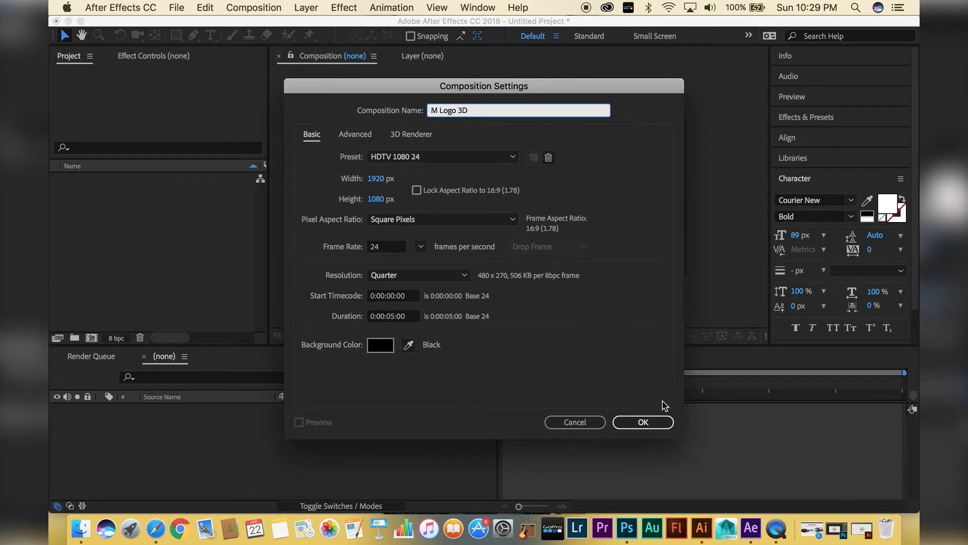
left_click(441, 157)
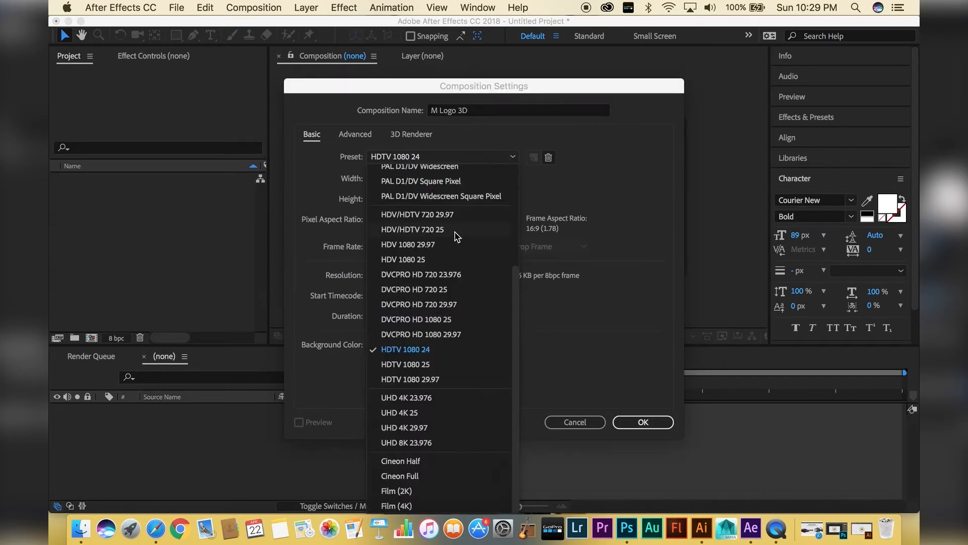
mouse_move(452, 405)
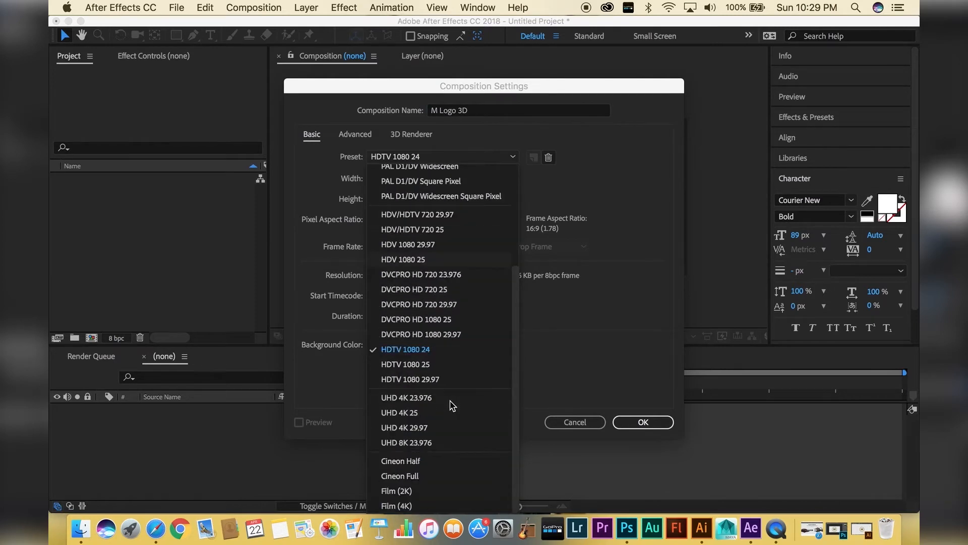
left_click(643, 422)
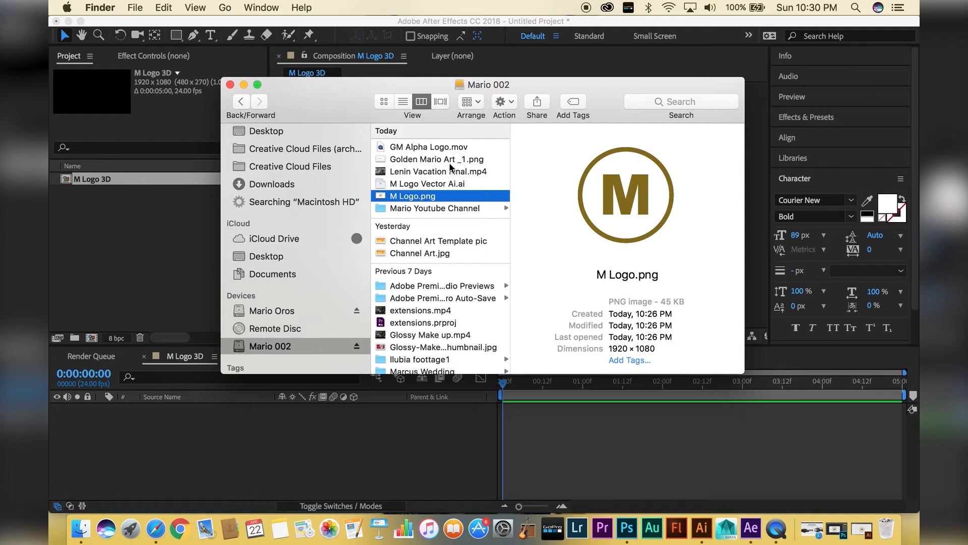
Import M Logo Vector Ai.ai into the M Logo 3D composition
left_click(425, 184)
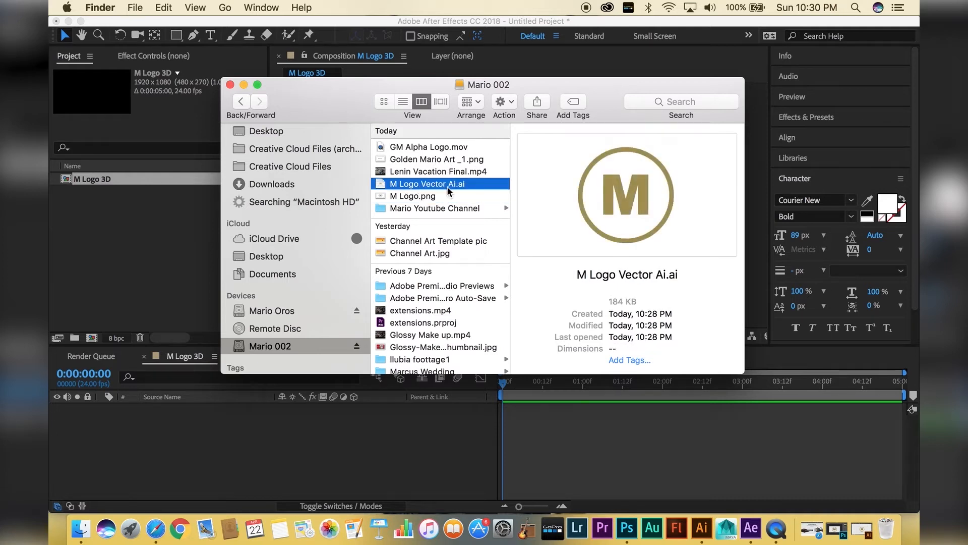
double_click(426, 184)
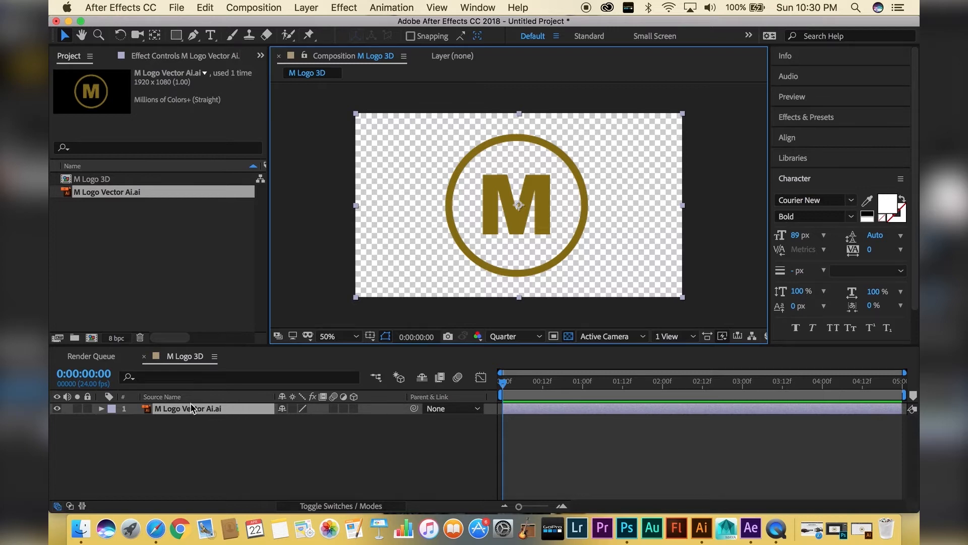
Create shape outlines from the M Logo Vector Ai layer via Create Shapes from Vector Layer
right_click(189, 409)
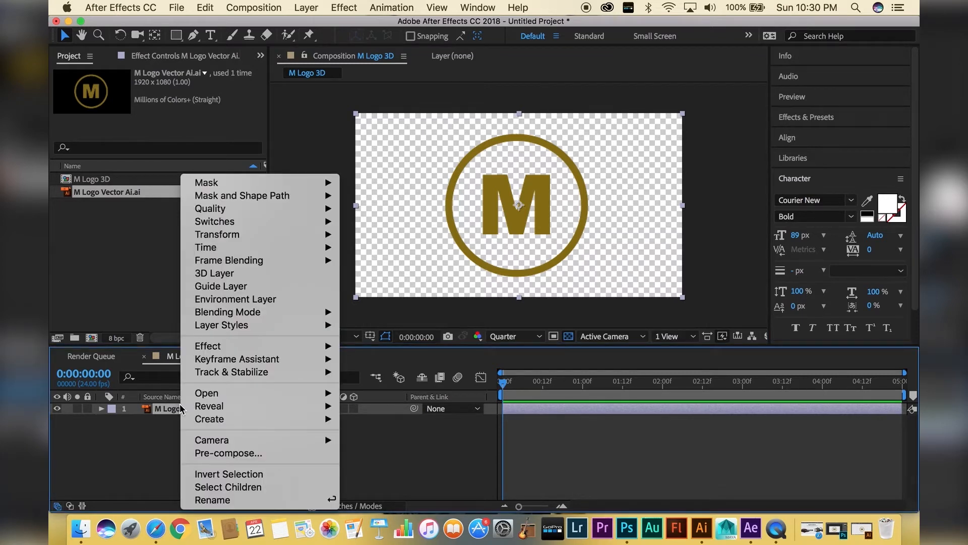
mouse_move(252, 422)
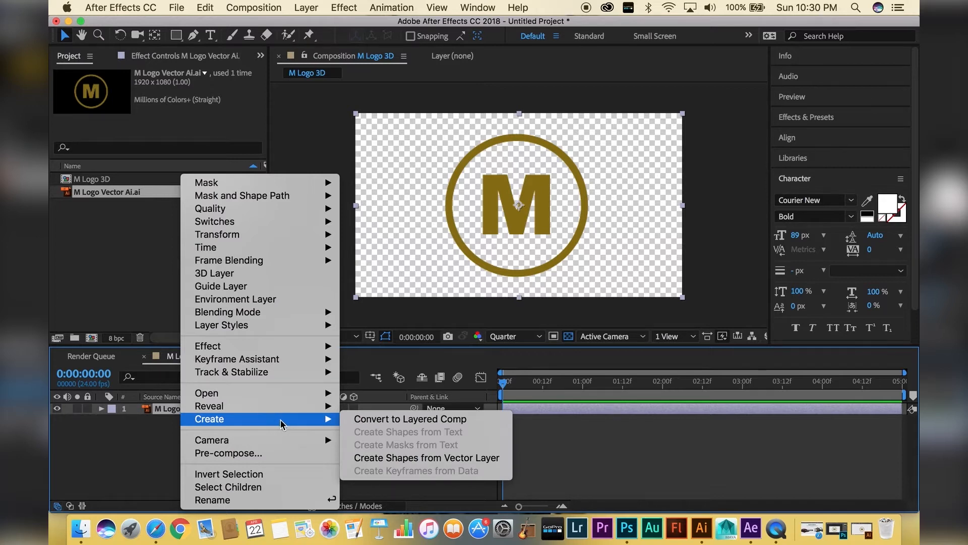
mouse_move(426, 458)
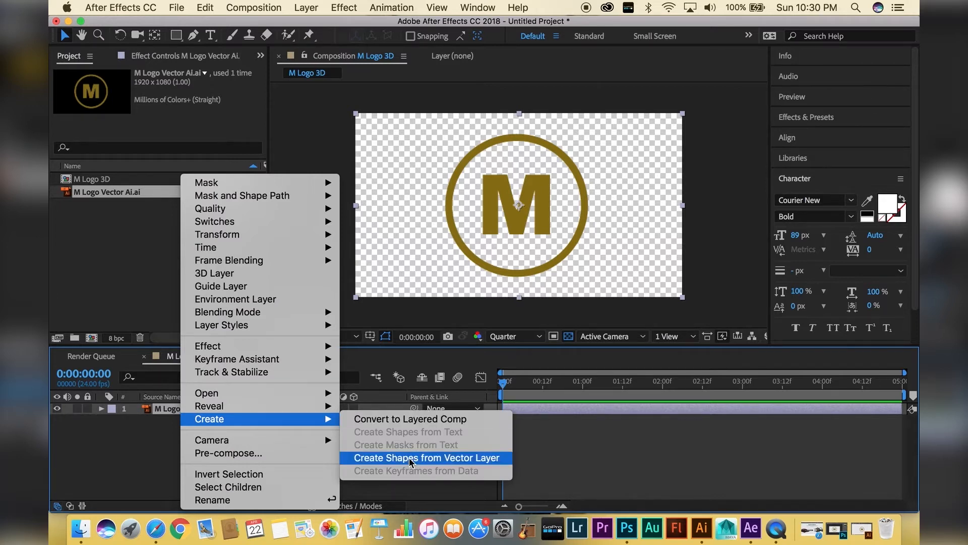
left_click(425, 458)
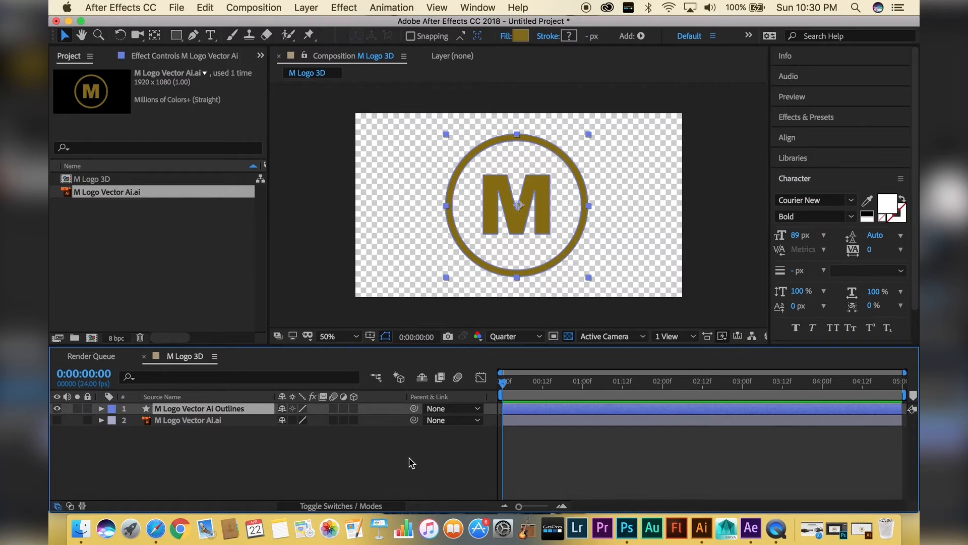
mouse_move(240, 411)
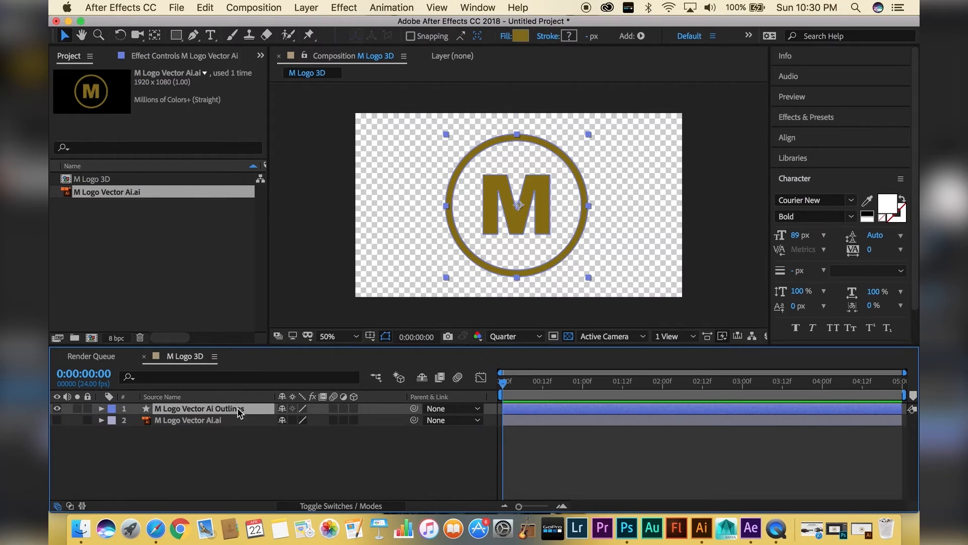
mouse_move(489, 273)
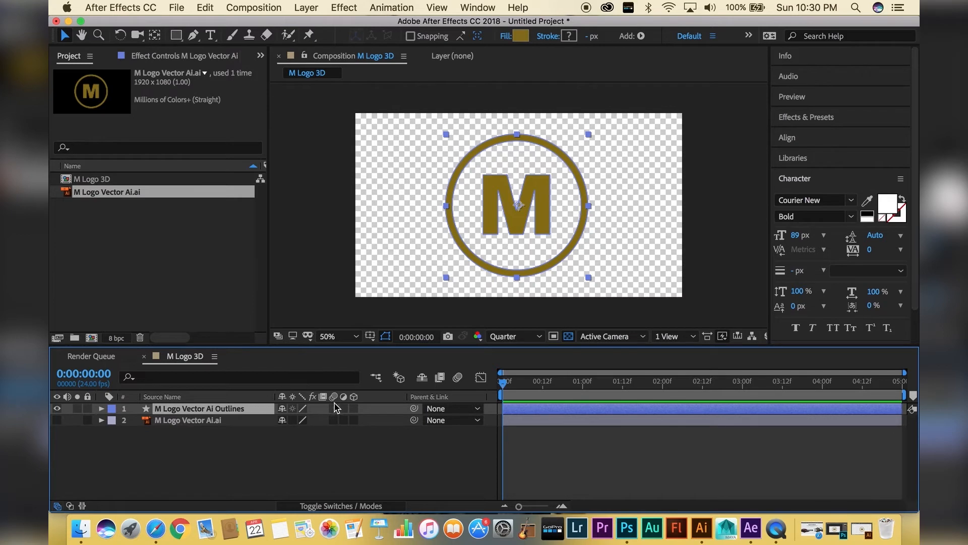
Make the outlines layer 3D and confirm the composition's renderer is CINEMA 4D
left_click(354, 408)
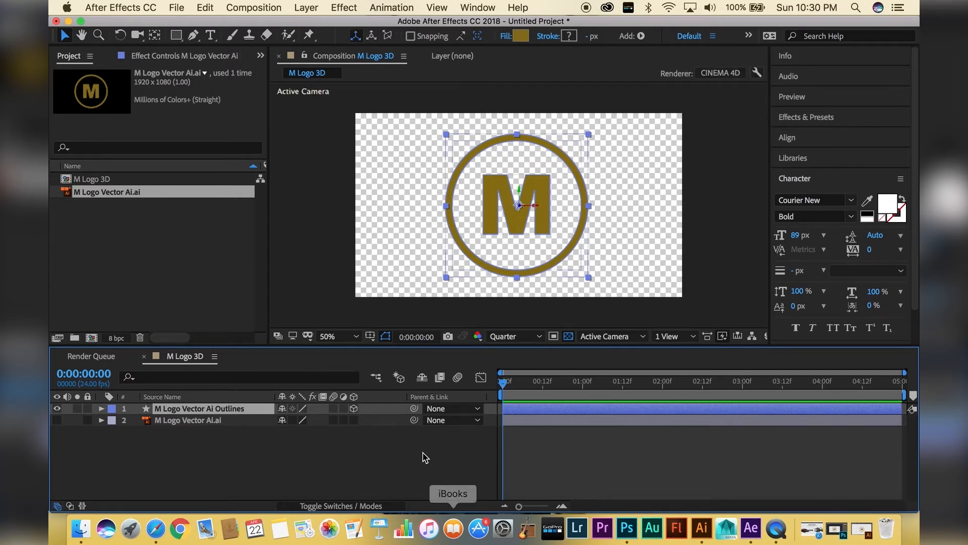
left_click(756, 73)
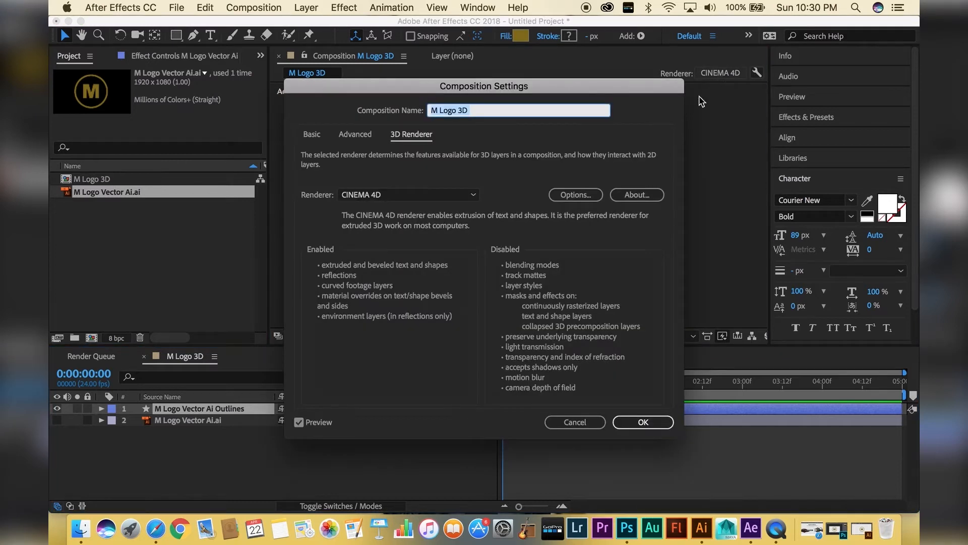
left_click(643, 422)
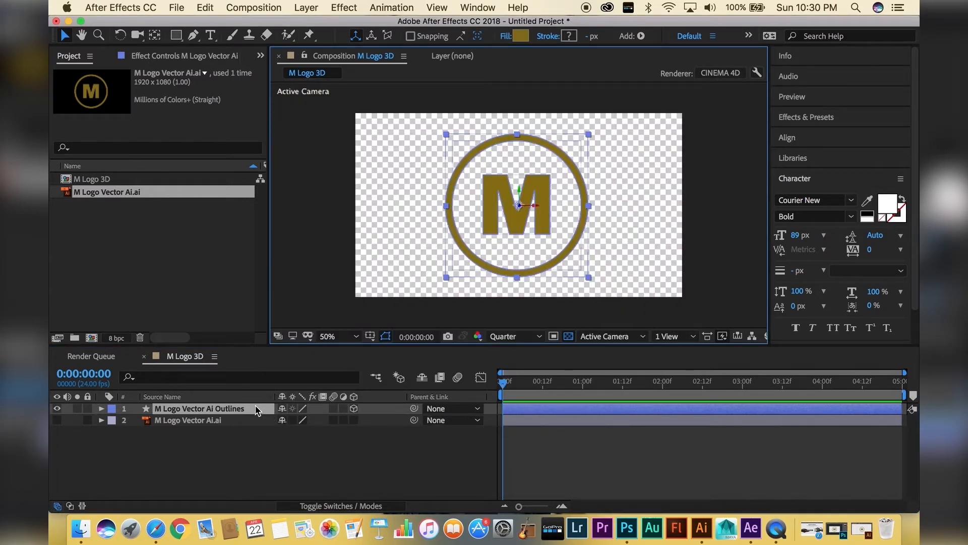
Set the outlines layer's Geometry Options extrusion depth to 29
left_click(101, 408)
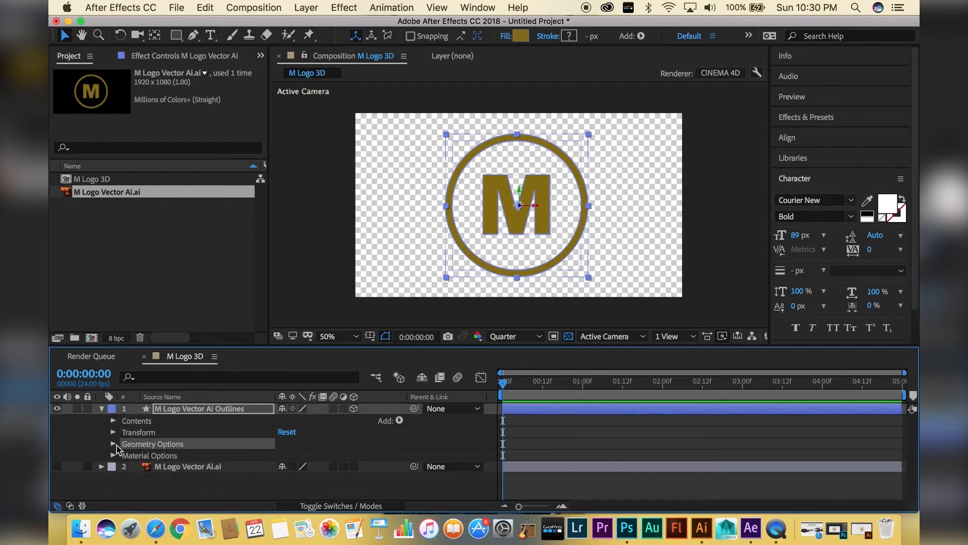
left_click(114, 444)
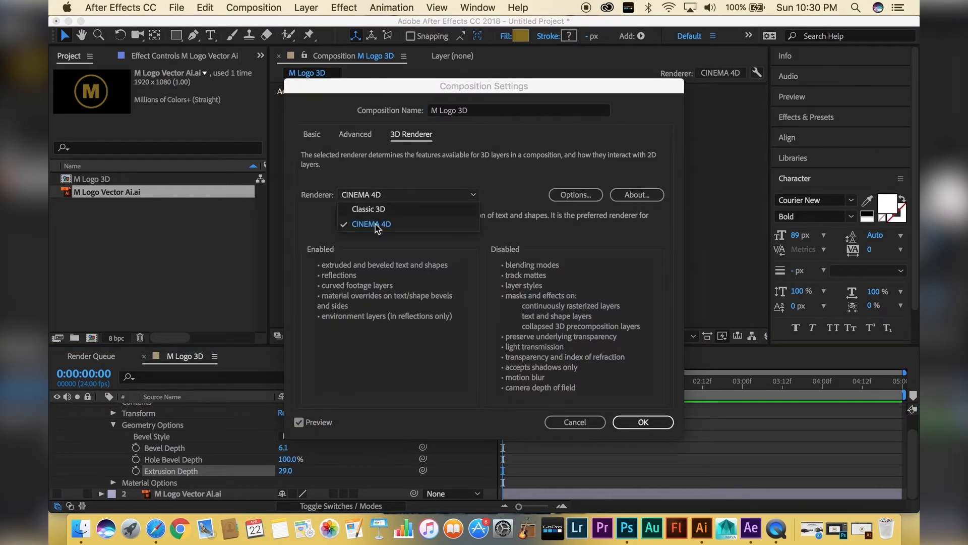
mouse_move(540, 370)
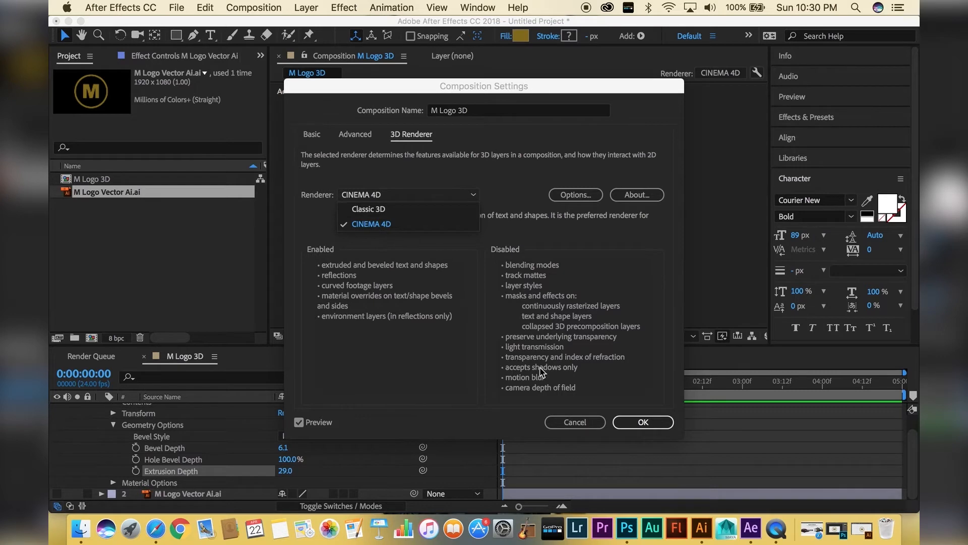
left_click(643, 422)
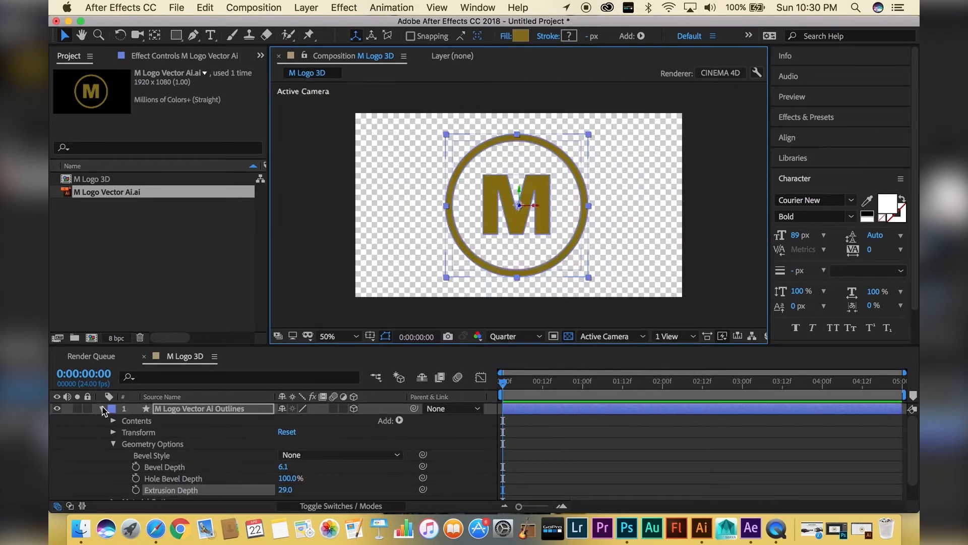
left_click(343, 7)
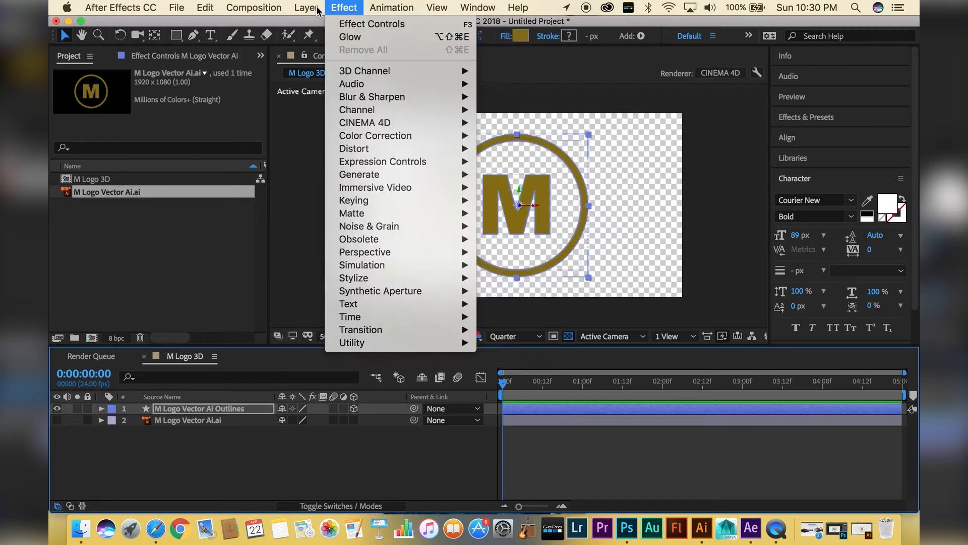
Add a new Point light at 20% intensity via Layer > New > Light
left_click(306, 7)
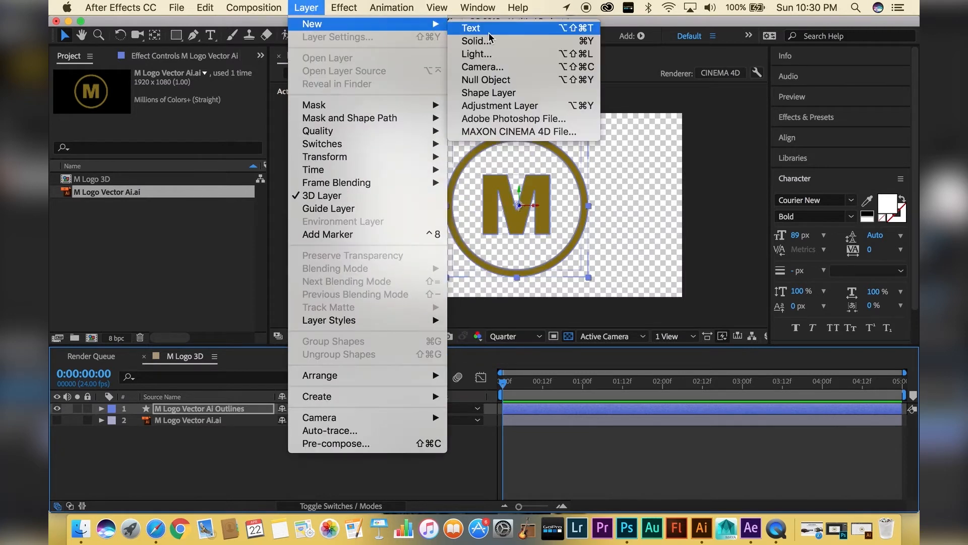
left_click(476, 53)
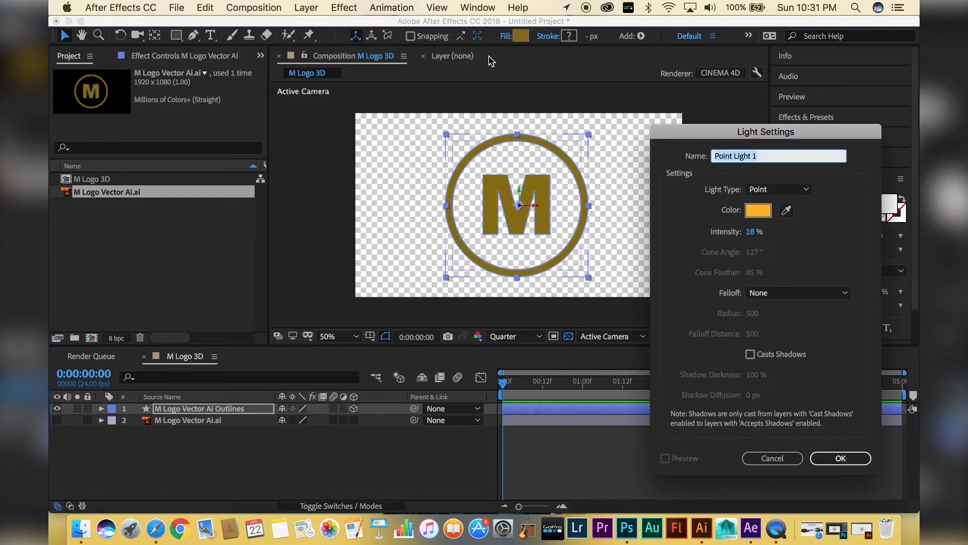
left_click(777, 189)
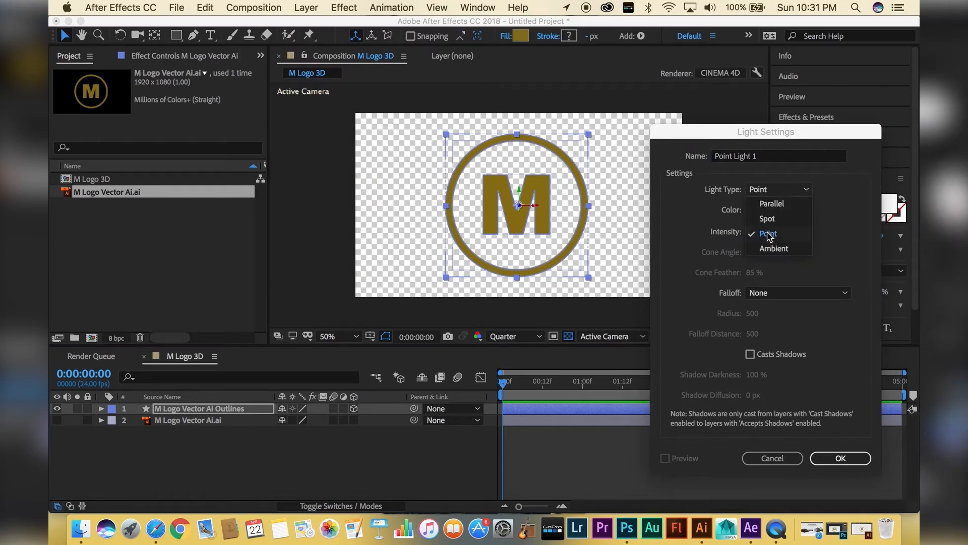
left_click(768, 233)
type("20")
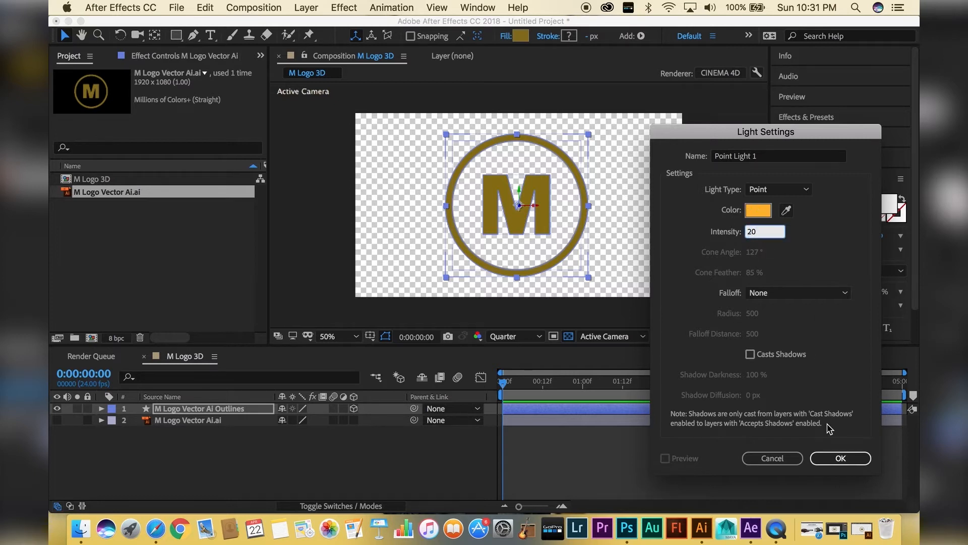
left_click(839, 458)
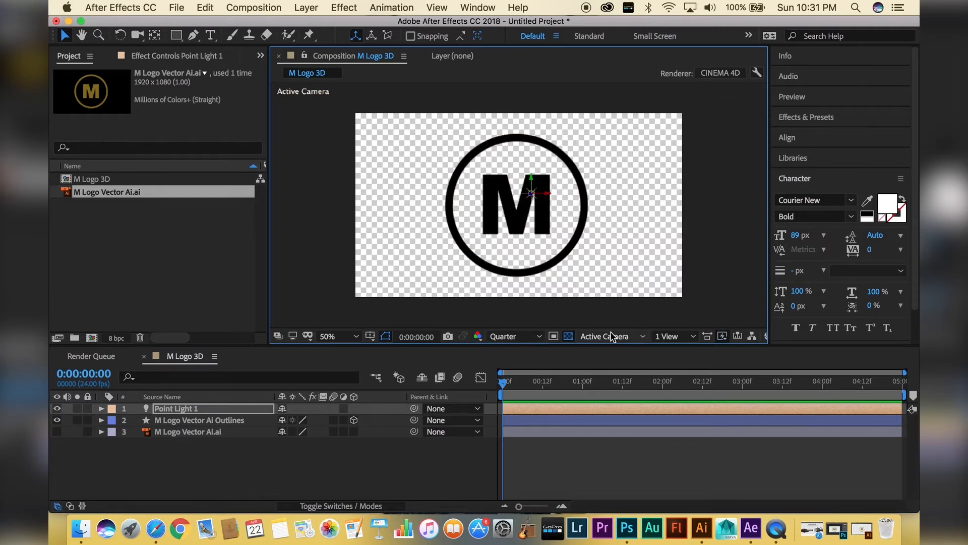
left_click(672, 336)
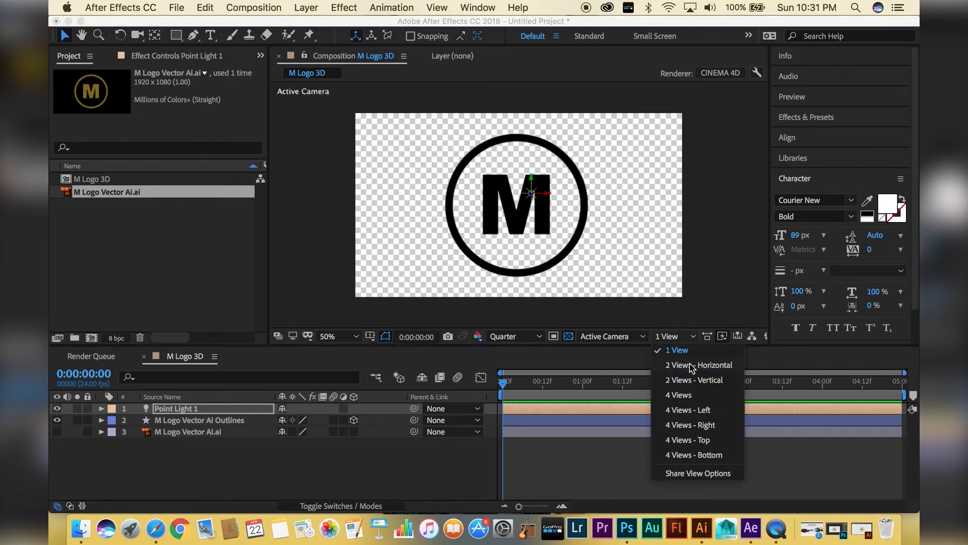
Switch to 2 Views - Horizontal and reposition Point Light 1 in front of the logo
left_click(698, 364)
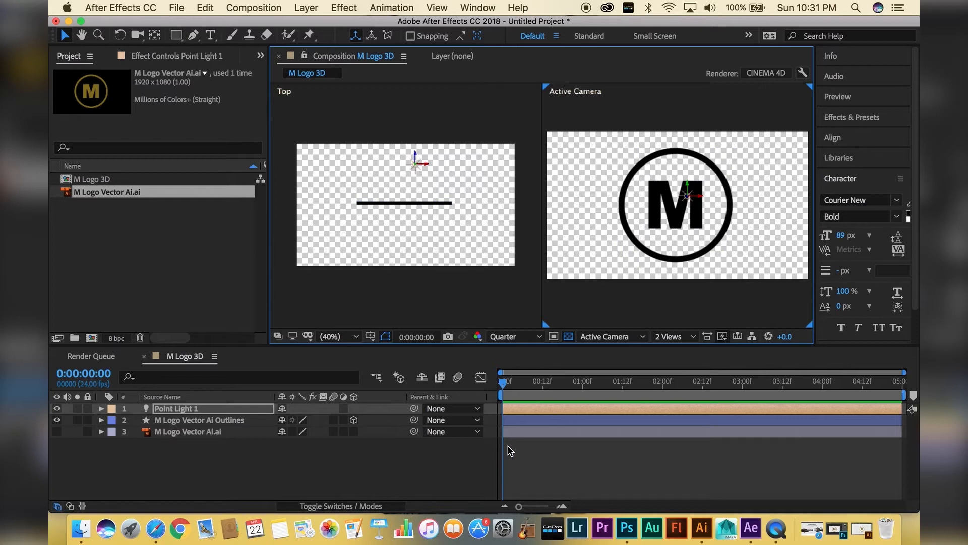
left_click(198, 419)
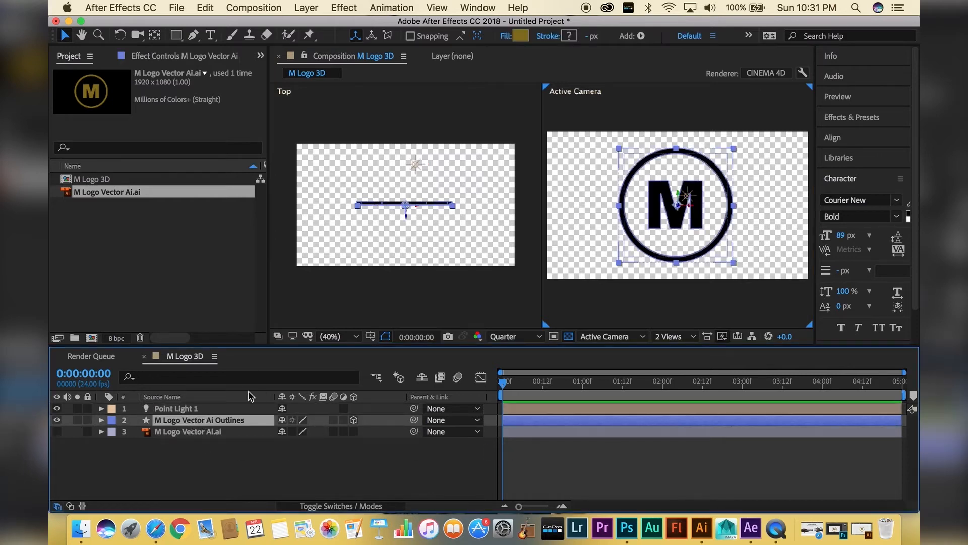
double_click(176, 408)
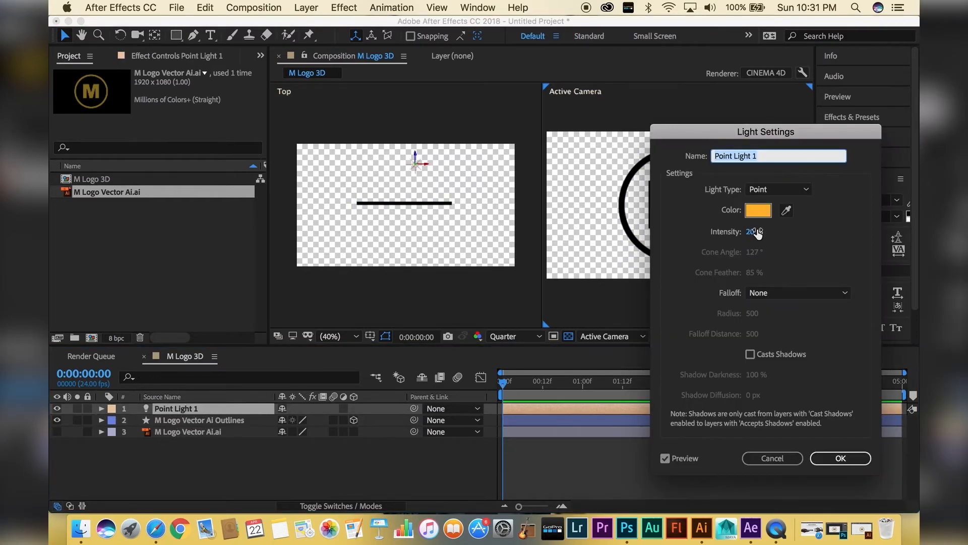
left_click(839, 458)
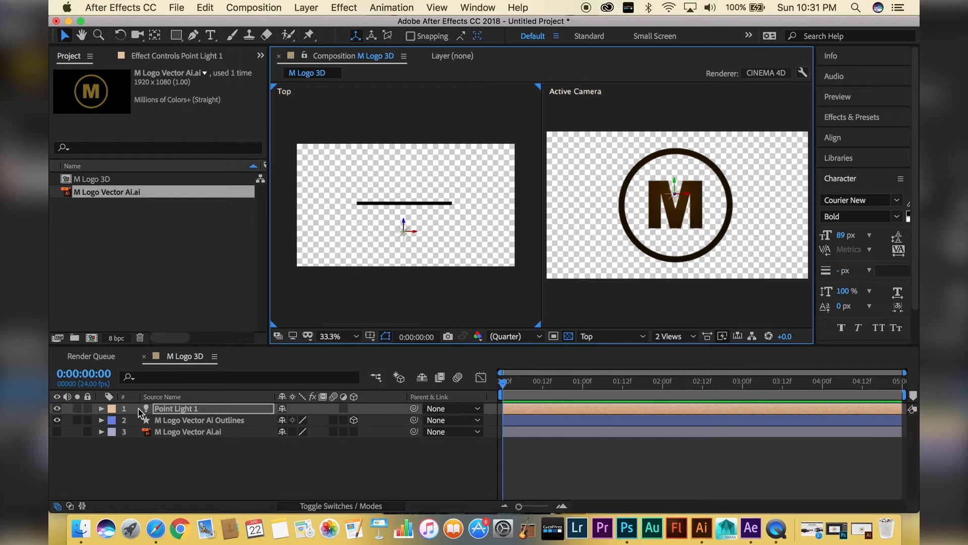
double_click(175, 408)
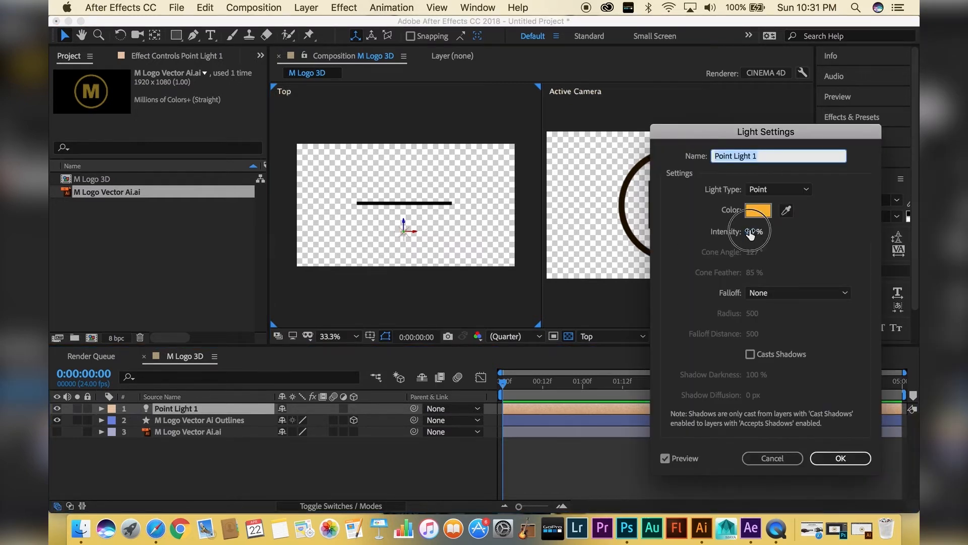
left_click(839, 458)
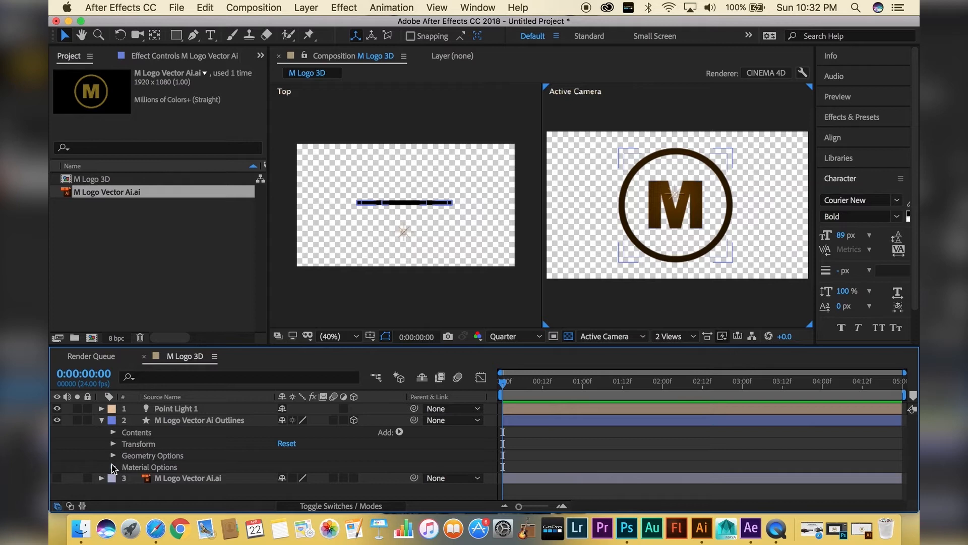
Set the logo's Material Options to Metal 100% and Reflection Intensity 20%
left_click(113, 467)
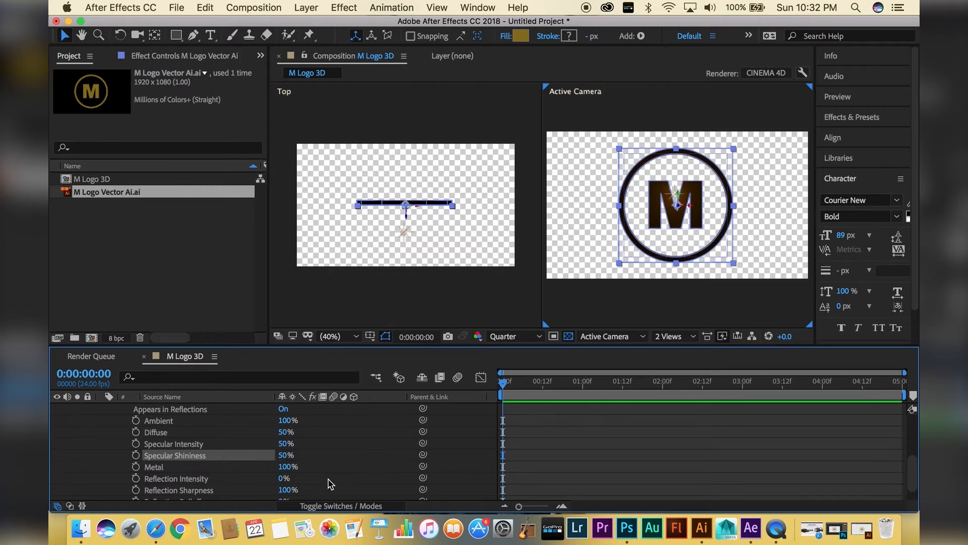
scroll("down", 3)
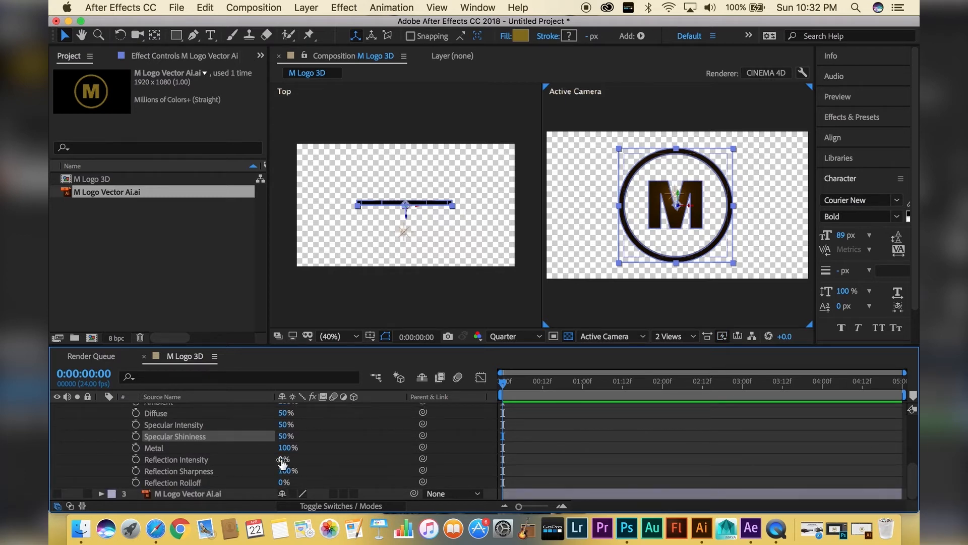
double_click(282, 459)
type("40")
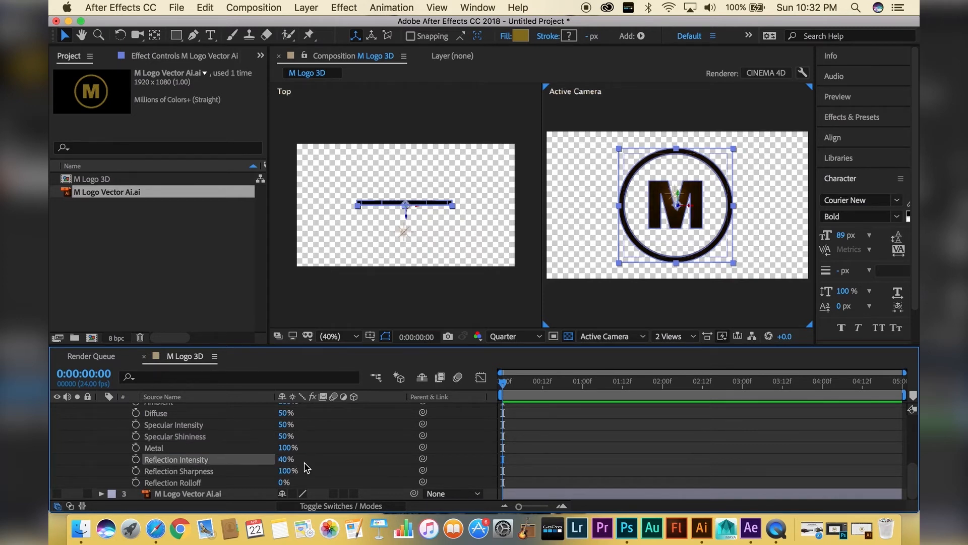
left_click(286, 459)
type("20")
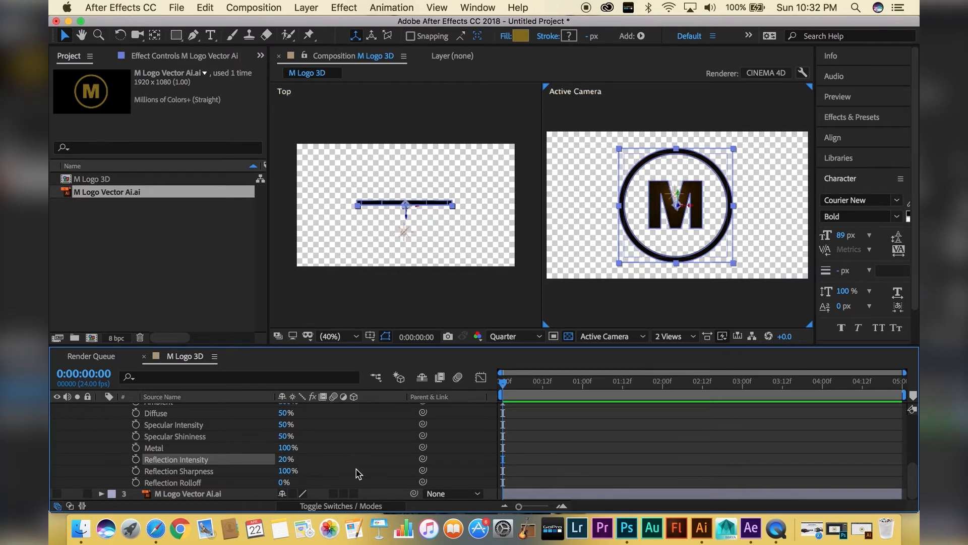
scroll("up", 3)
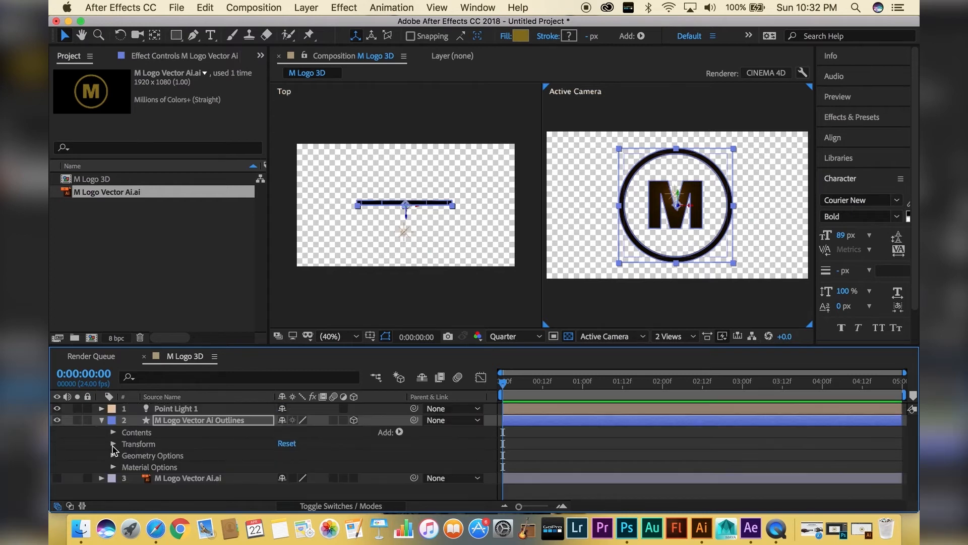
Review the logo layer's Transform and Geometry Options properties
left_click(114, 444)
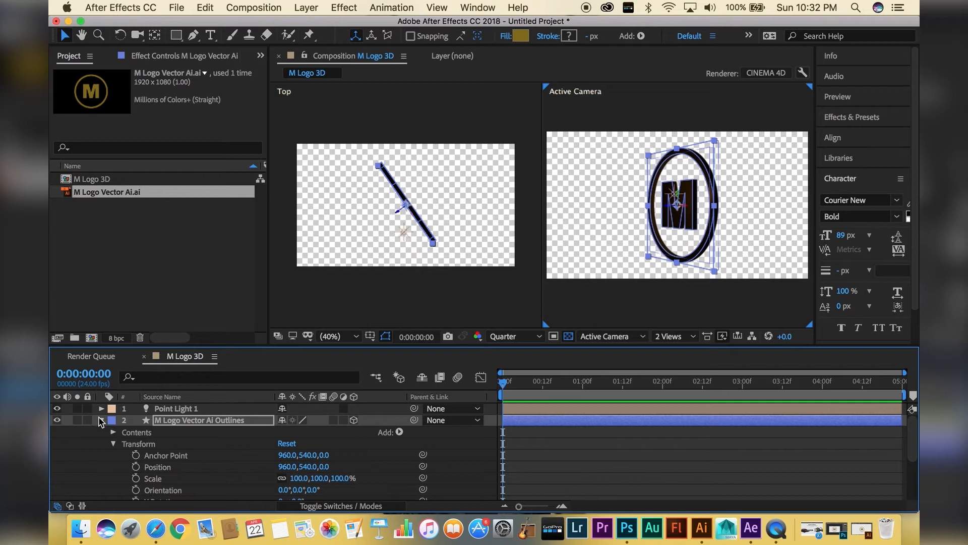
left_click(113, 444)
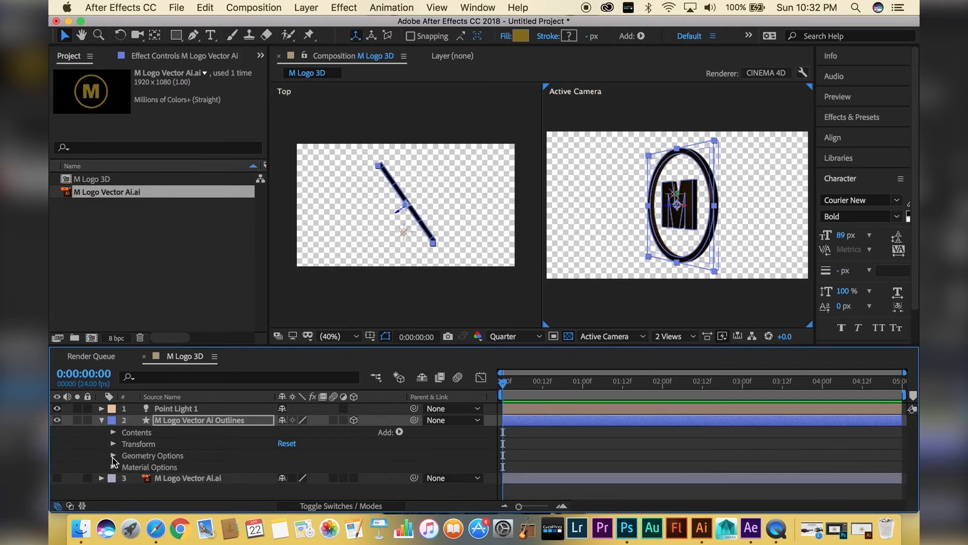
left_click(113, 456)
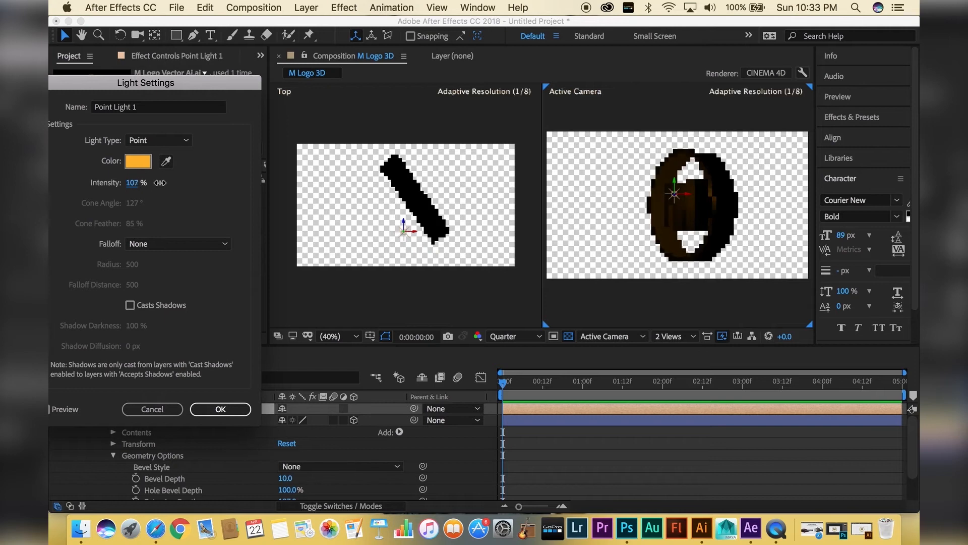
Raise Point Light 1's intensity to about 289 in Light Settings
left_click_drag(136, 182, 154, 182)
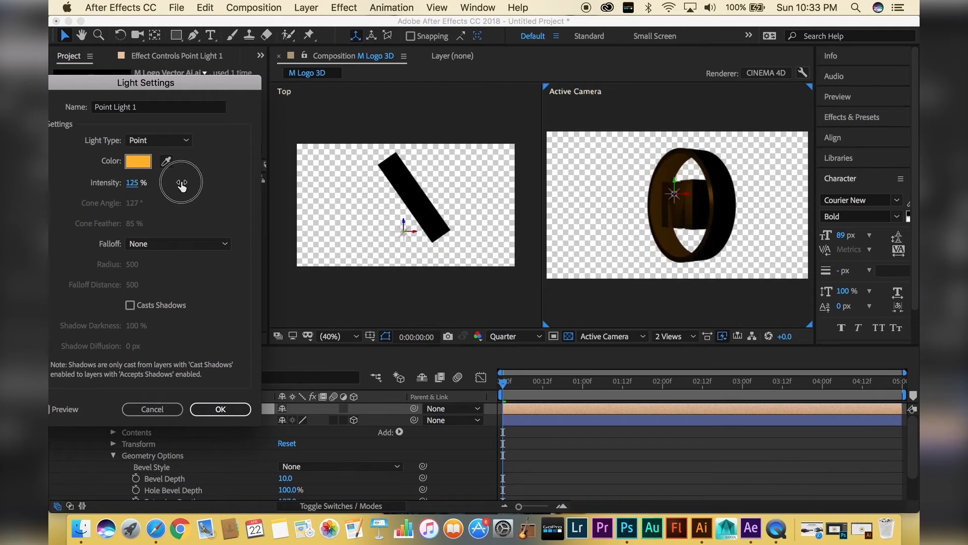
left_click_drag(180, 183, 145, 182)
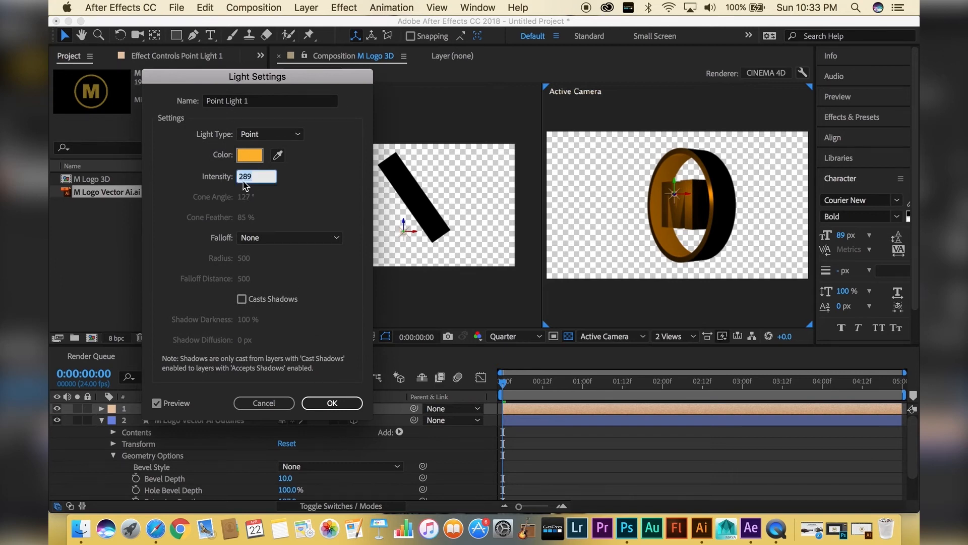
left_click(332, 402)
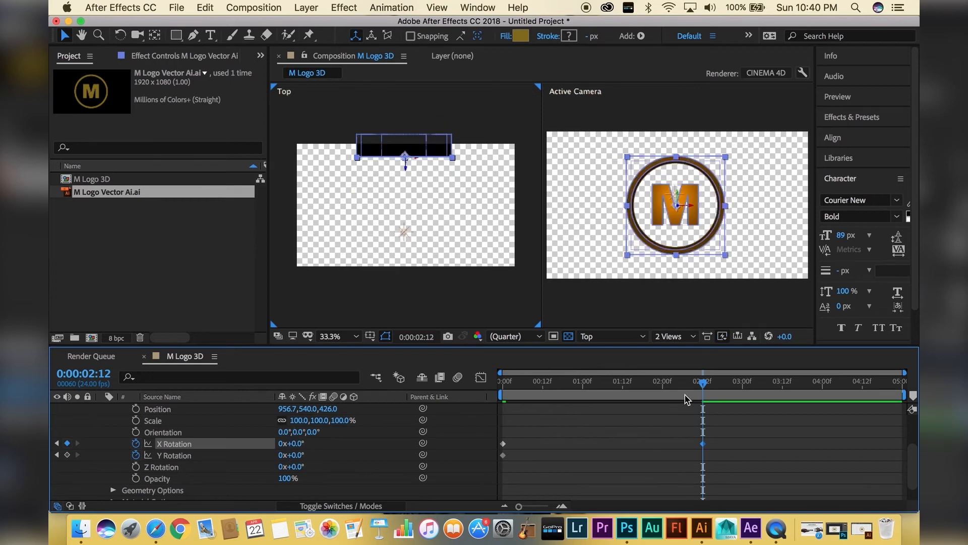
Keyframe X Rotation from -103° at 0:00 to 0° at 2:12 and scrub to check the swing
left_click(502, 380)
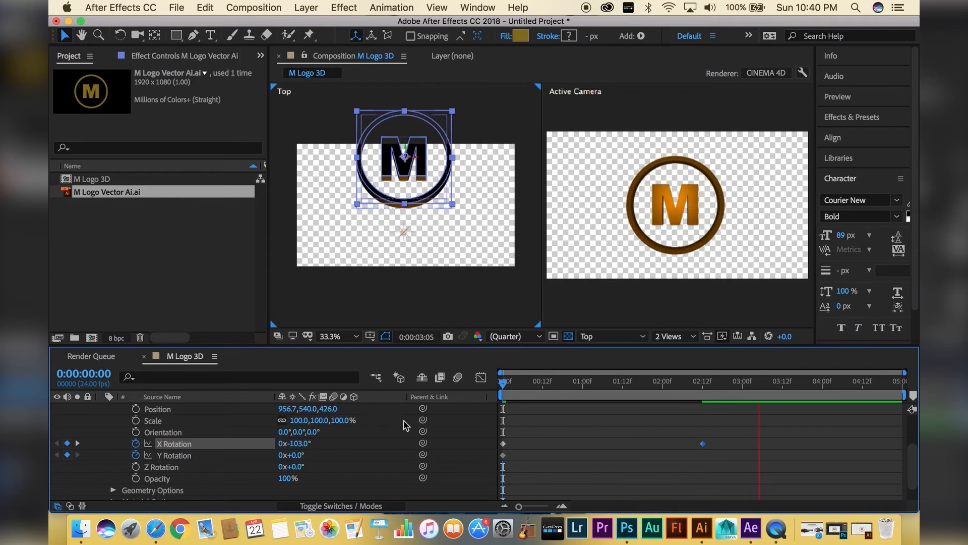
left_click(725, 381)
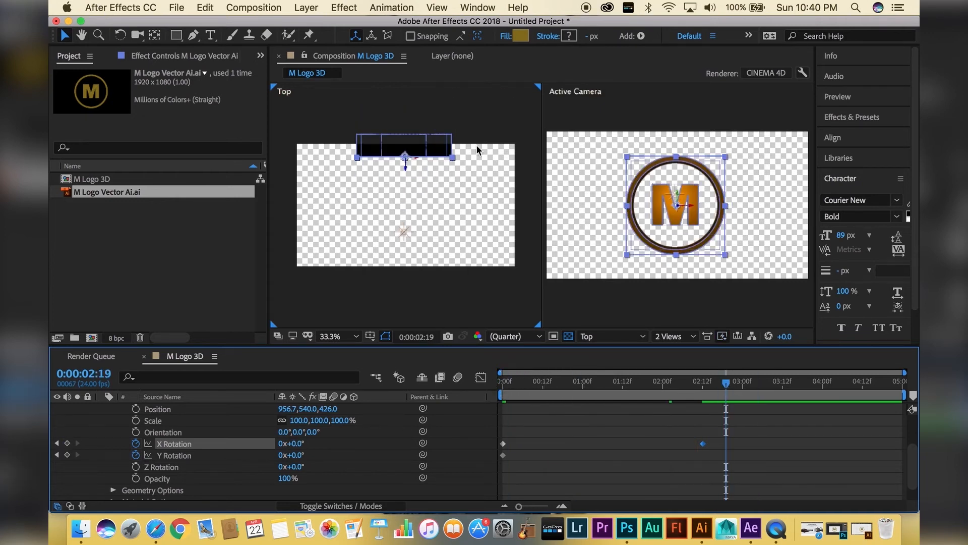
left_click(175, 7)
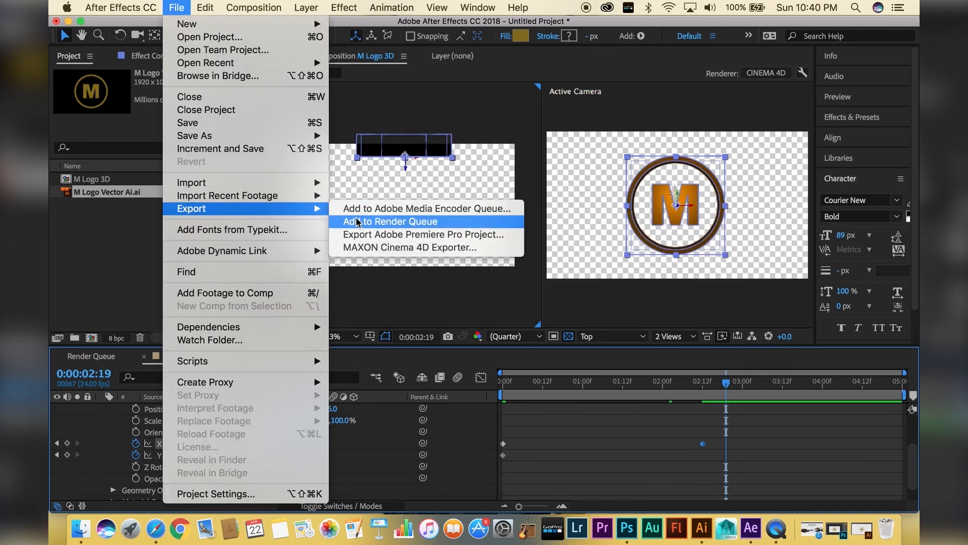
Add the composition to the Render Queue with output file M Logo 3D Alpha.mov
left_click(391, 221)
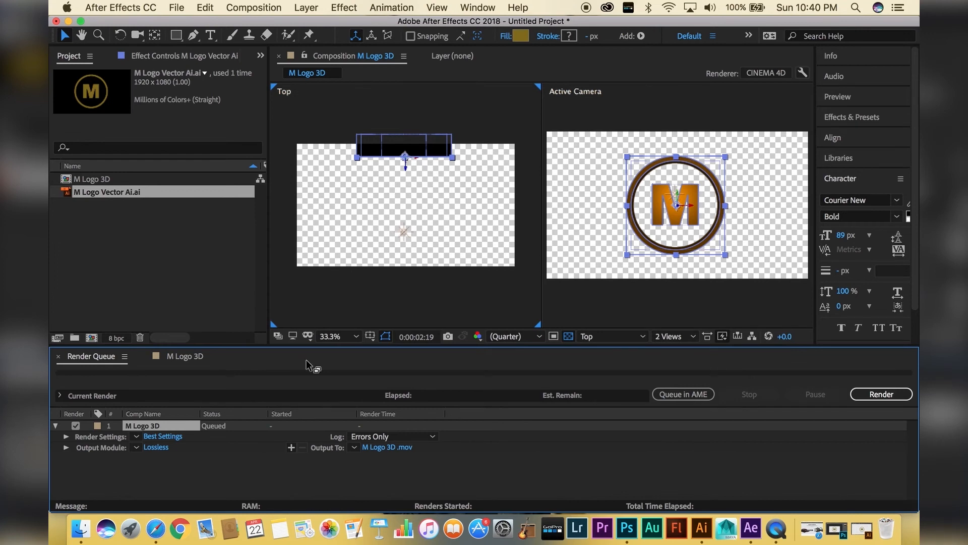
left_click(388, 447)
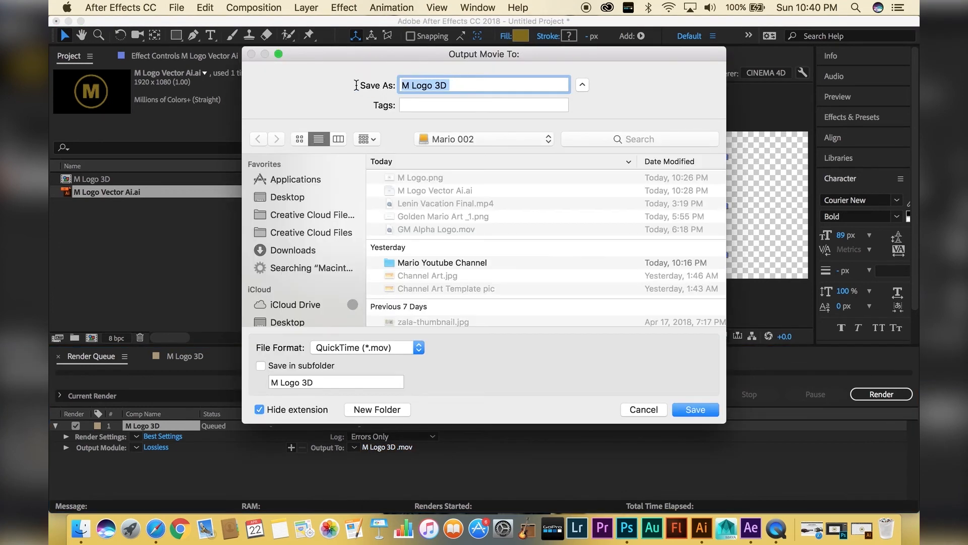
type("M L")
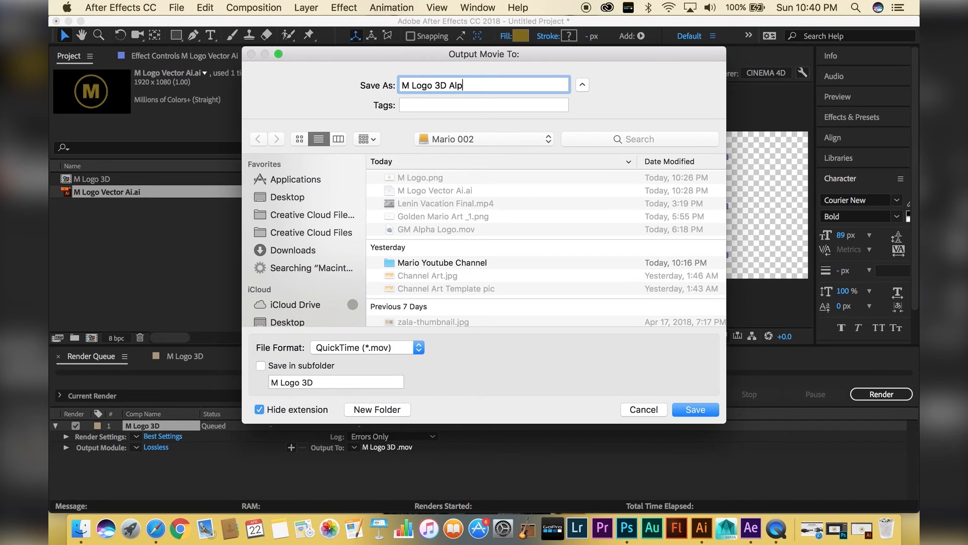
left_click(694, 409)
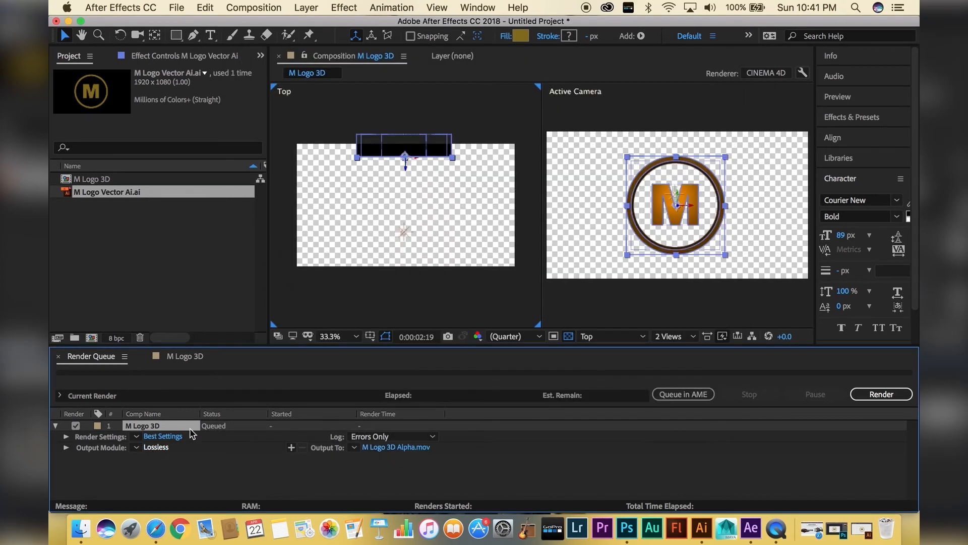
Set the Lossless output to QuickTime Animation with RGB + Alpha channels and render
left_click(156, 447)
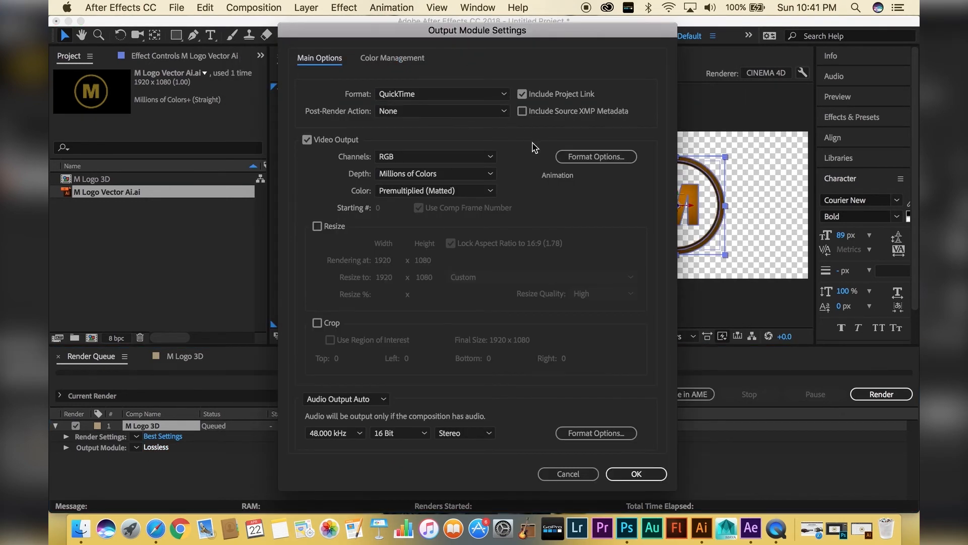
left_click(594, 156)
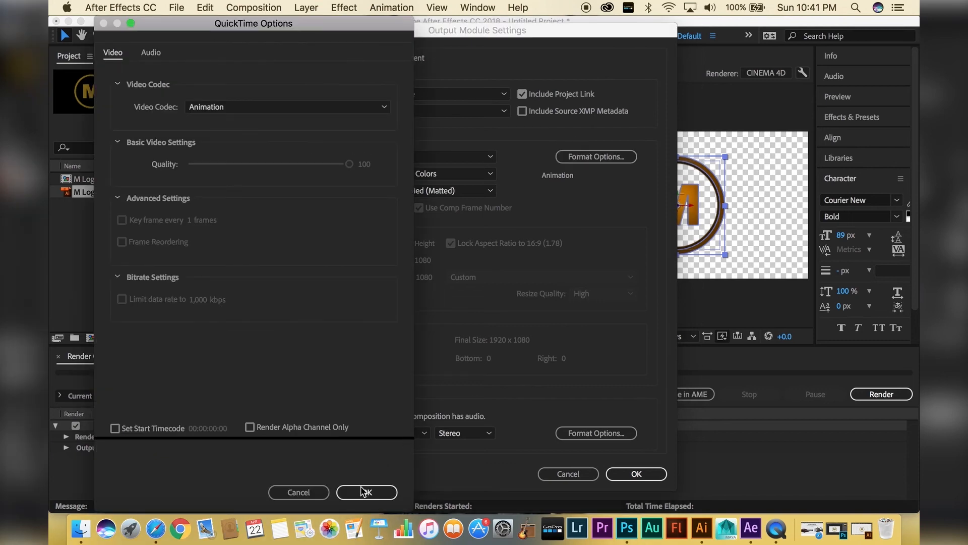
left_click(366, 491)
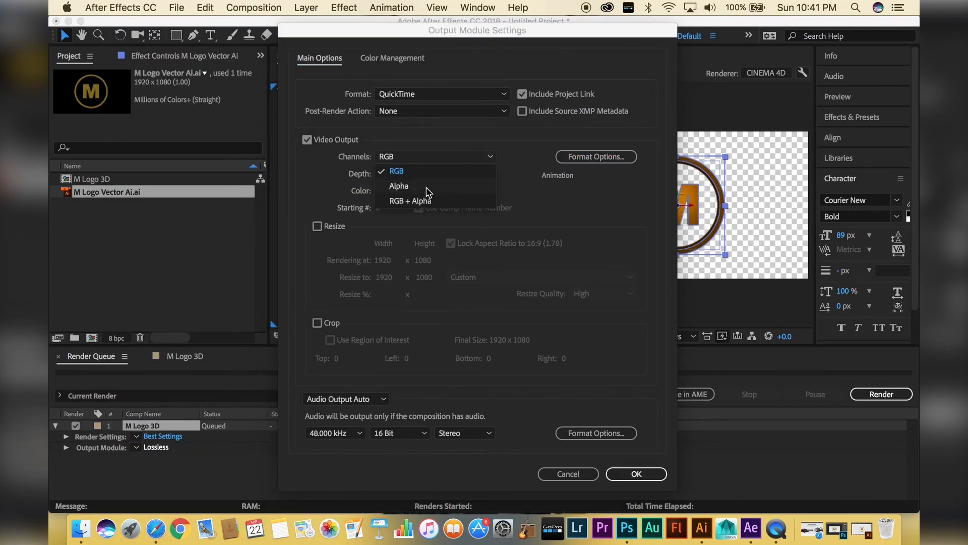
left_click(410, 199)
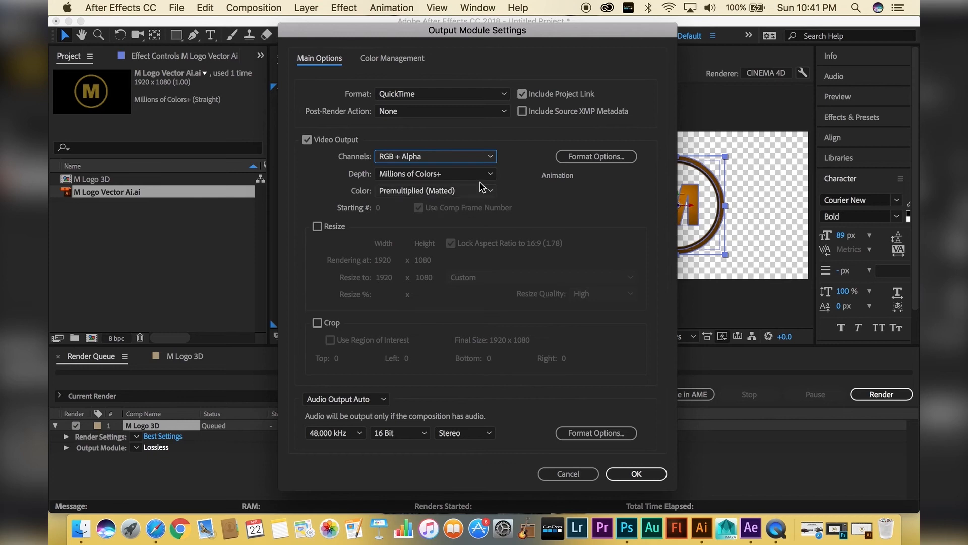
left_click(635, 475)
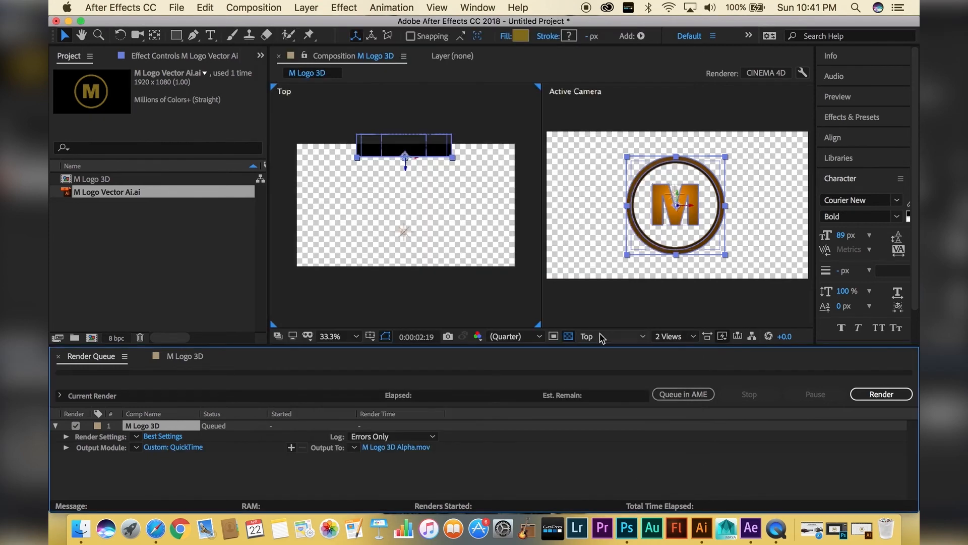
mouse_move(880, 394)
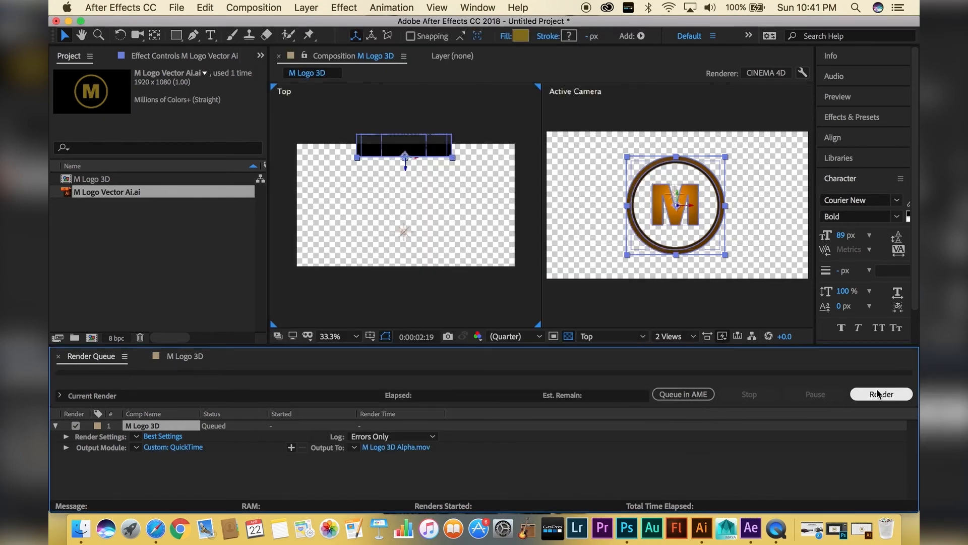
left_click(882, 395)
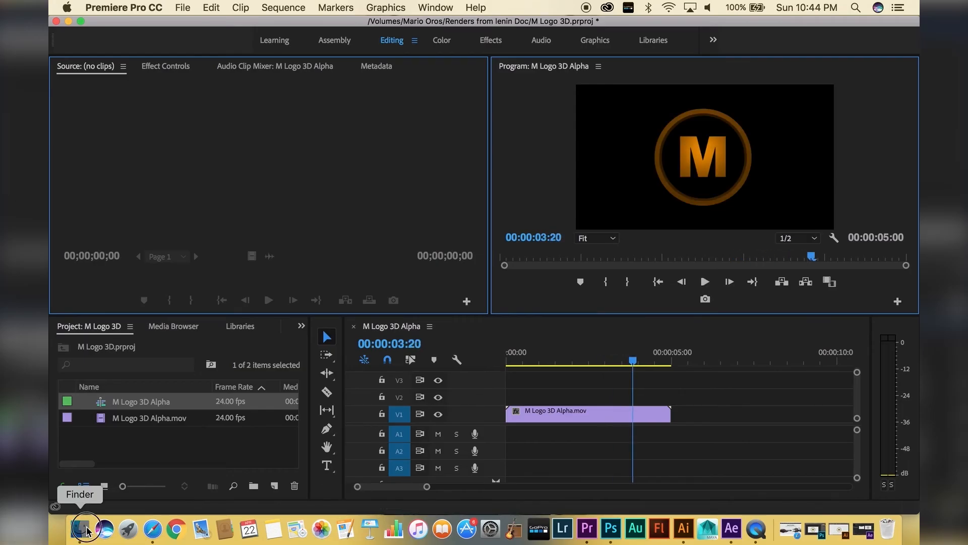
Bring IMG_0048.JPG from Downloads onto track V1 beneath the logo clip
left_click(85, 528)
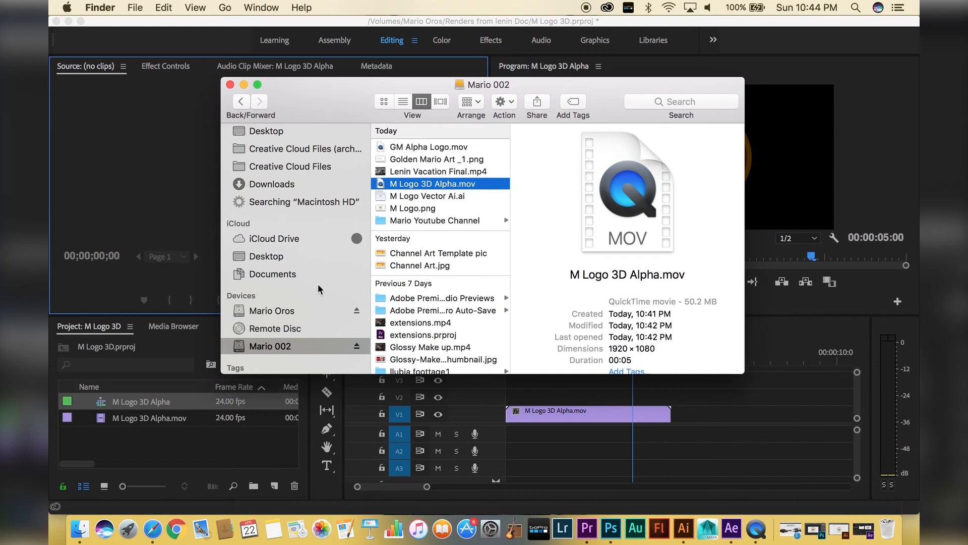
left_click(272, 184)
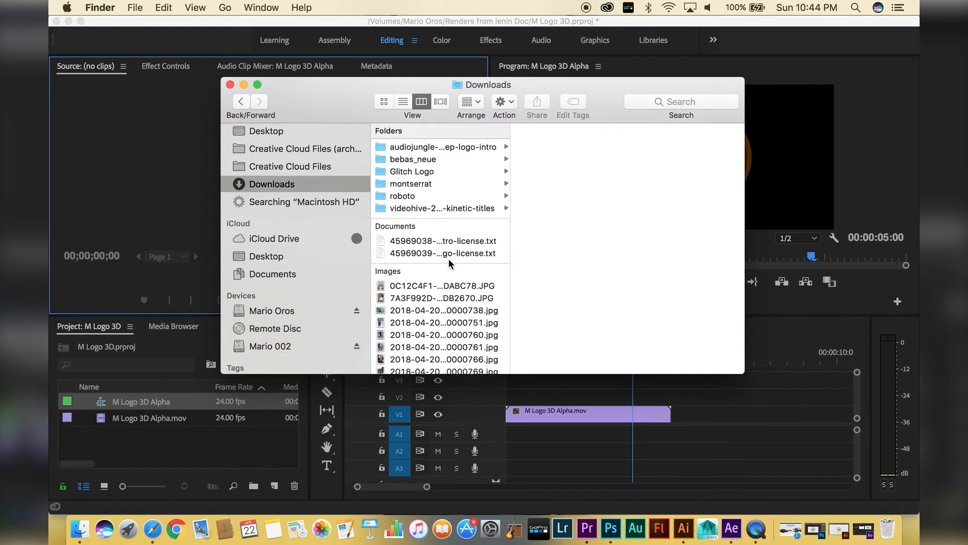
scroll("down", 3)
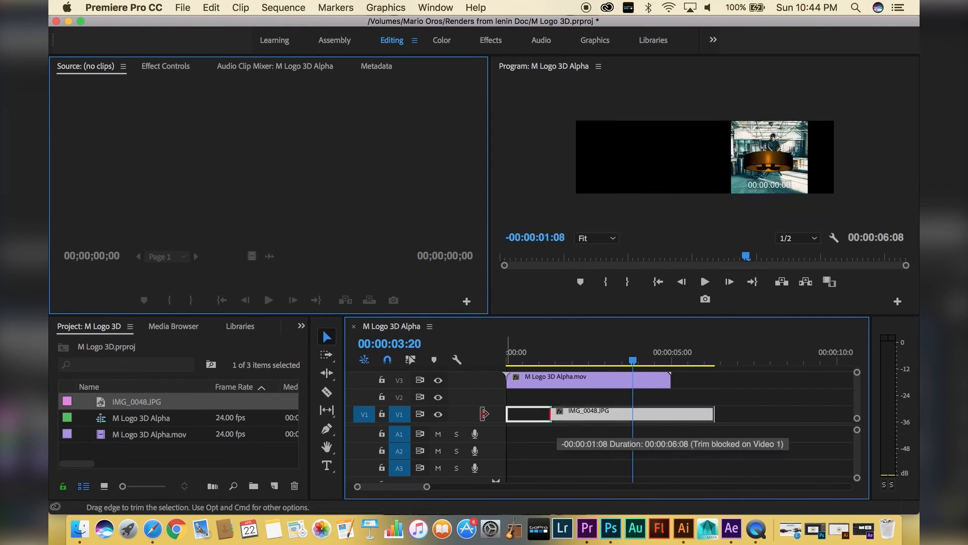
Scale the photo to about 203% in Effect Controls to fill the frame
left_click(164, 66)
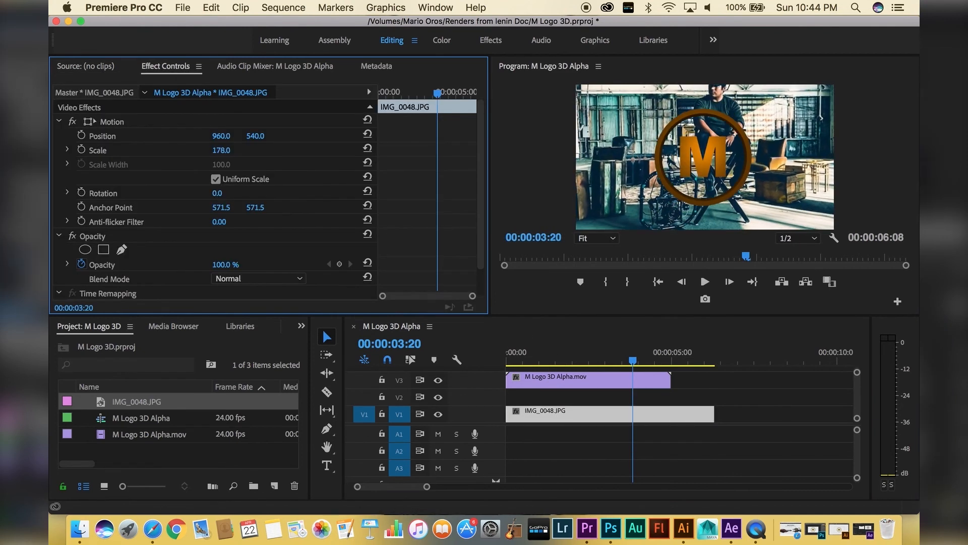
left_click(704, 282)
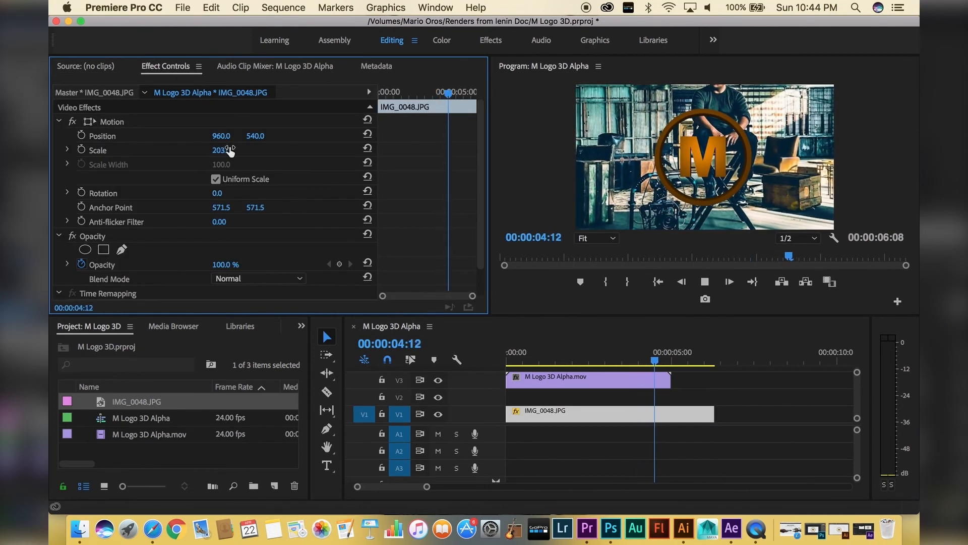